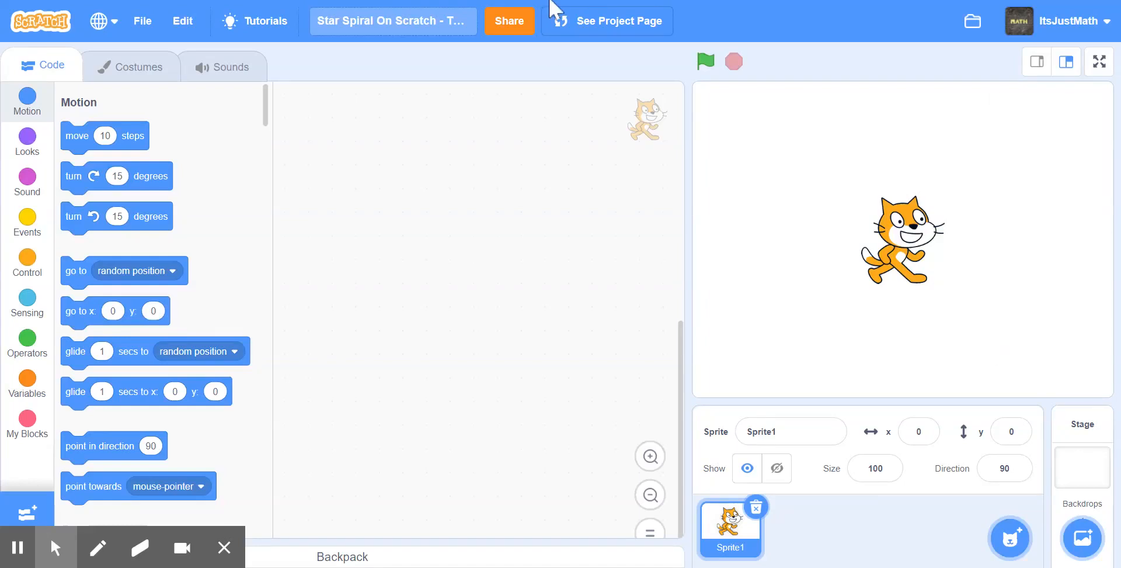
mouse_move(345, 148)
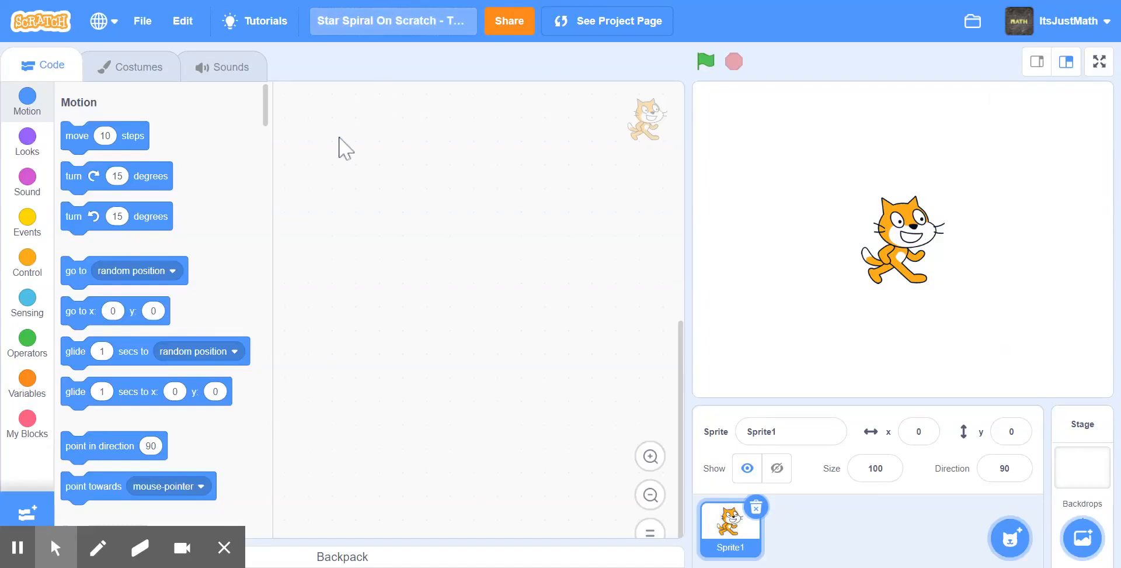
mouse_move(296, 248)
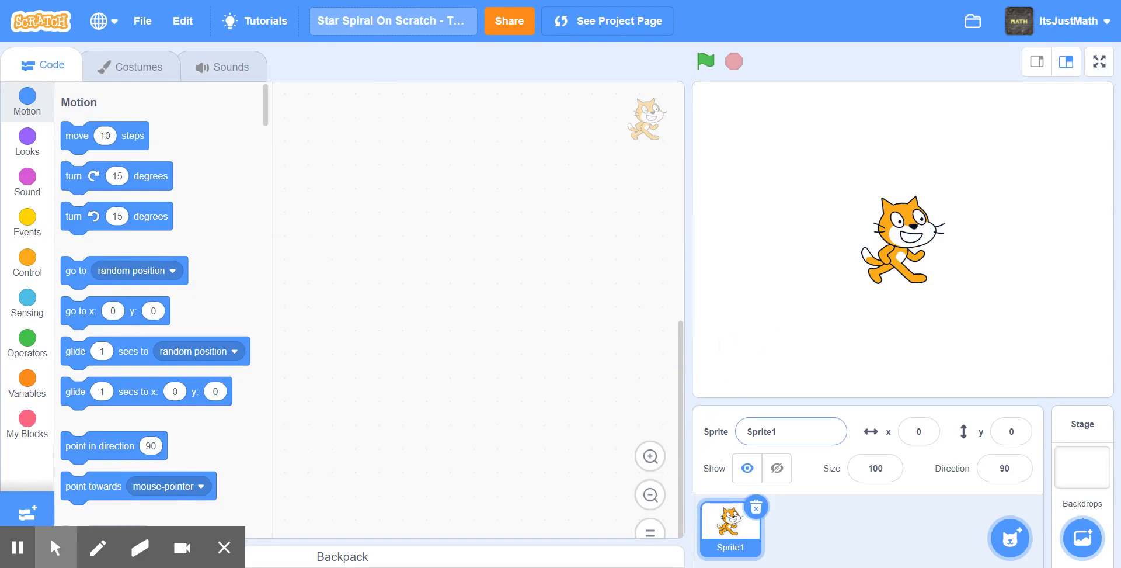
Rename the cat sprite to 'Spiral'
click(791, 431)
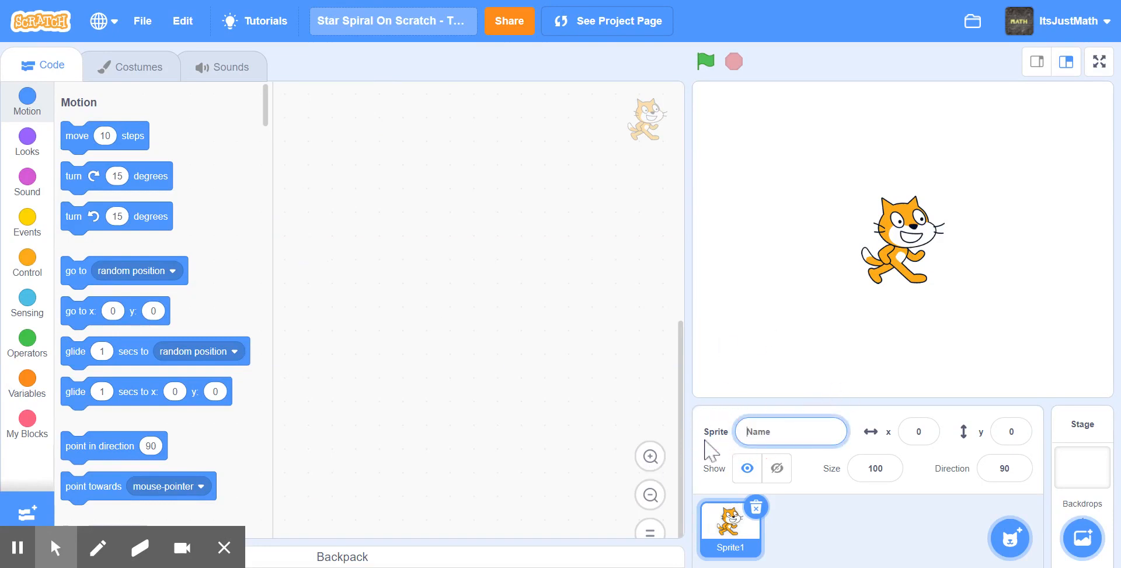
text(Sp)
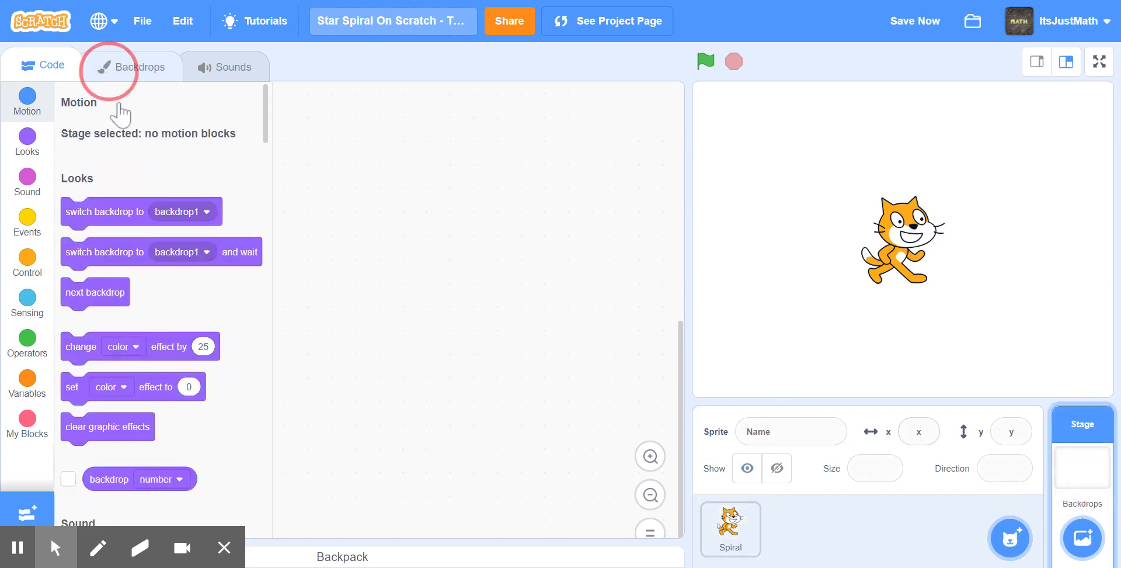
Cover the whole backdrop with a rectangle filled black
click(137, 66)
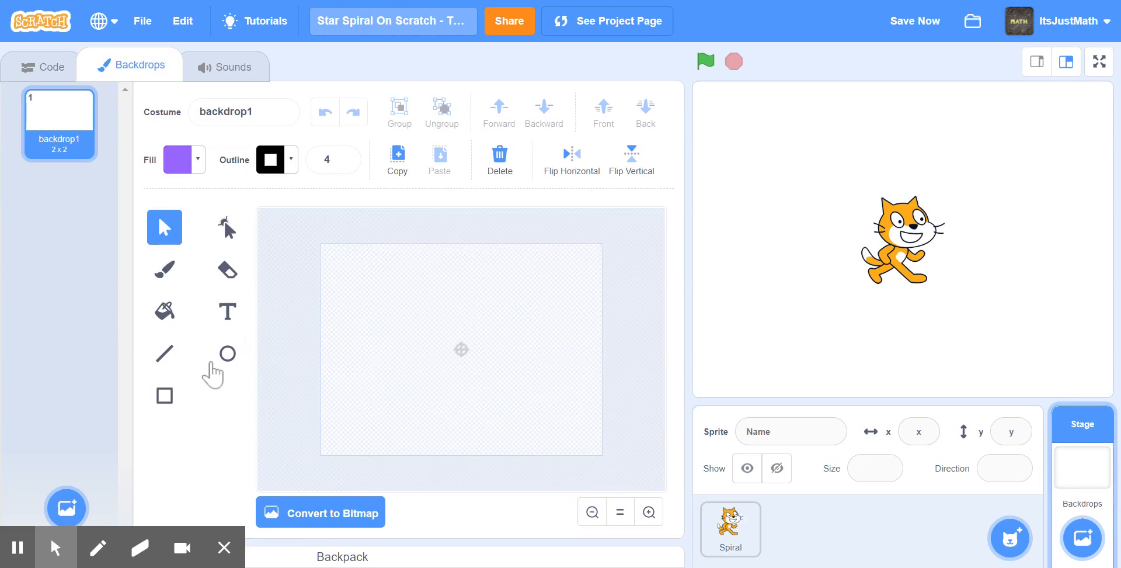
click(164, 396)
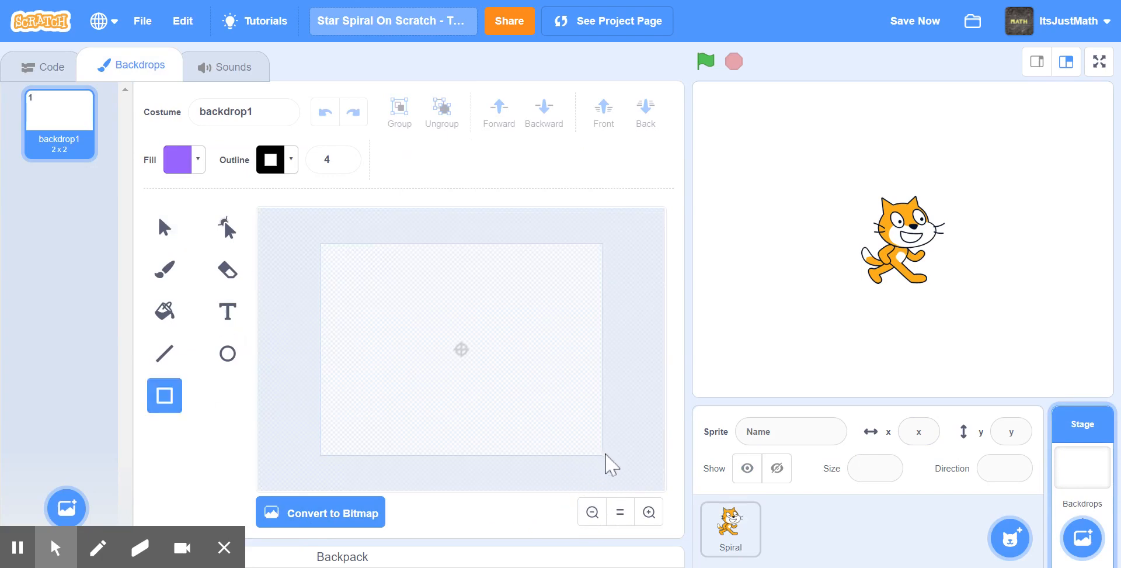
drag(322, 250, 604, 450)
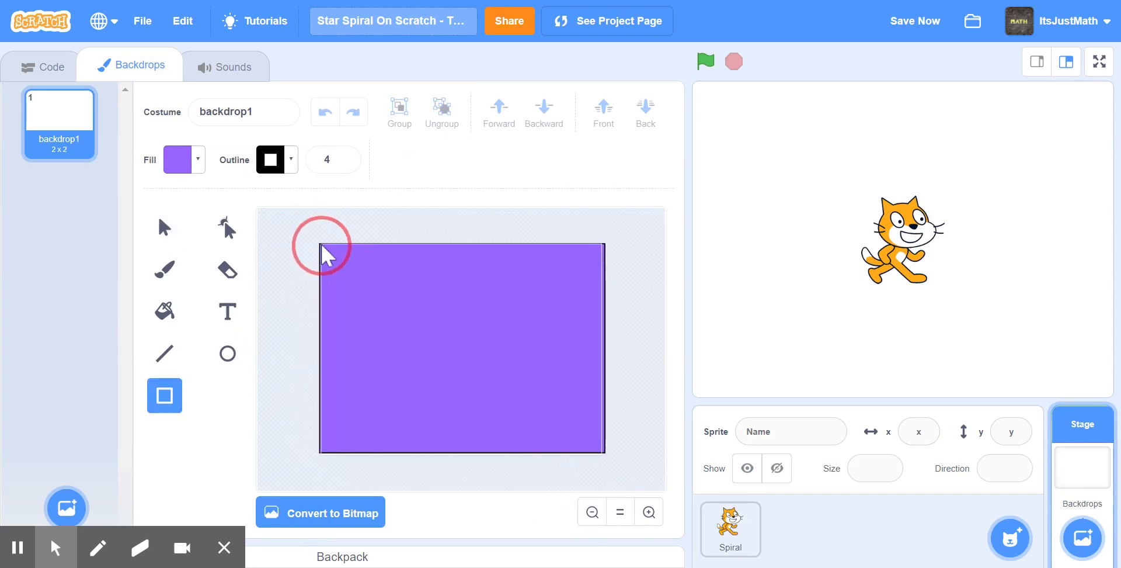
click(322, 246)
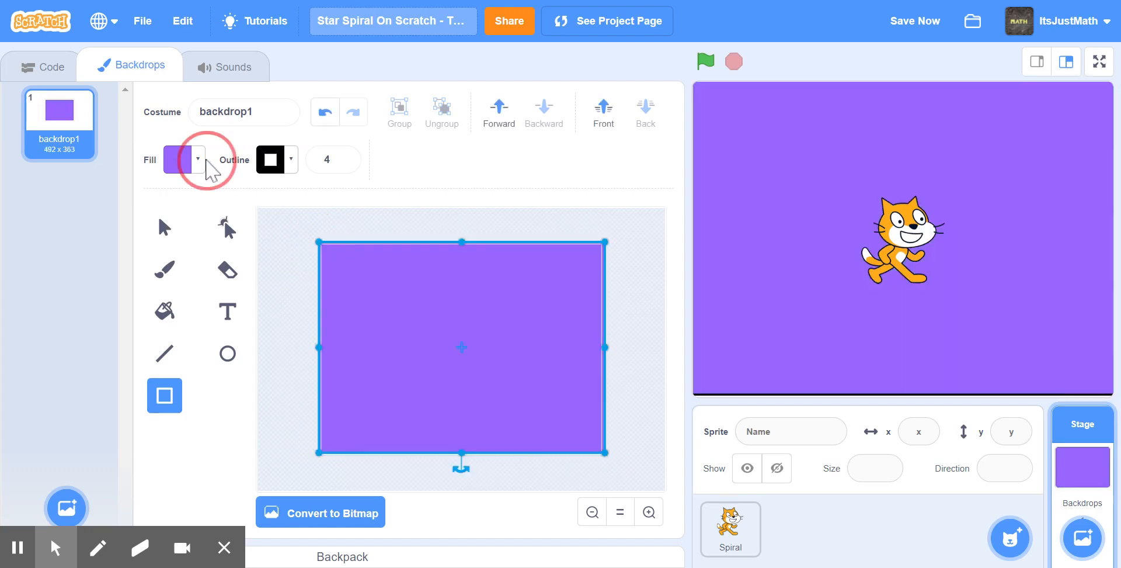
click(175, 159)
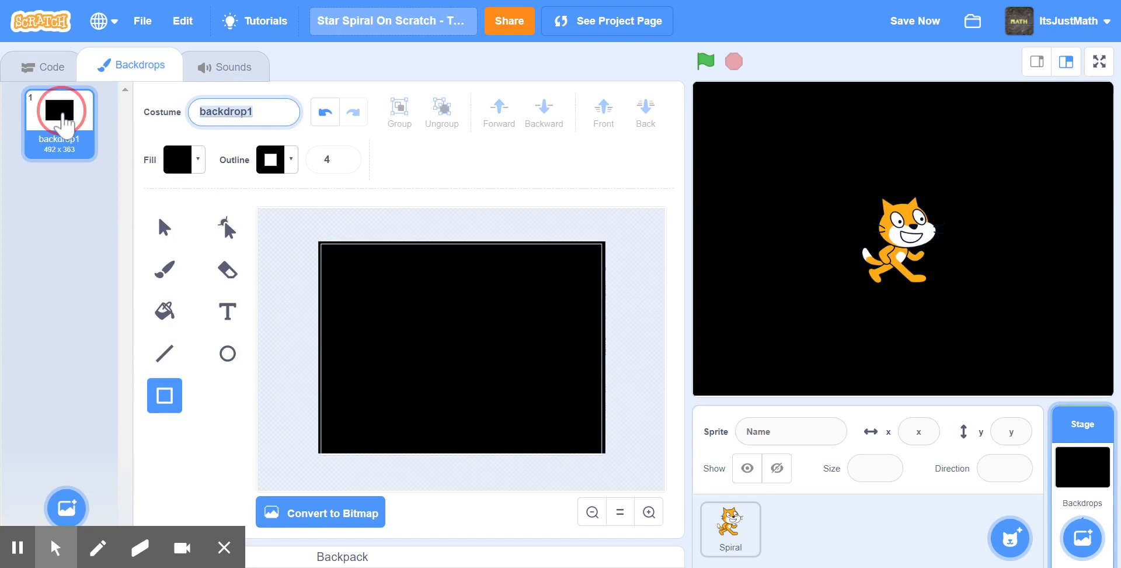
click(41, 66)
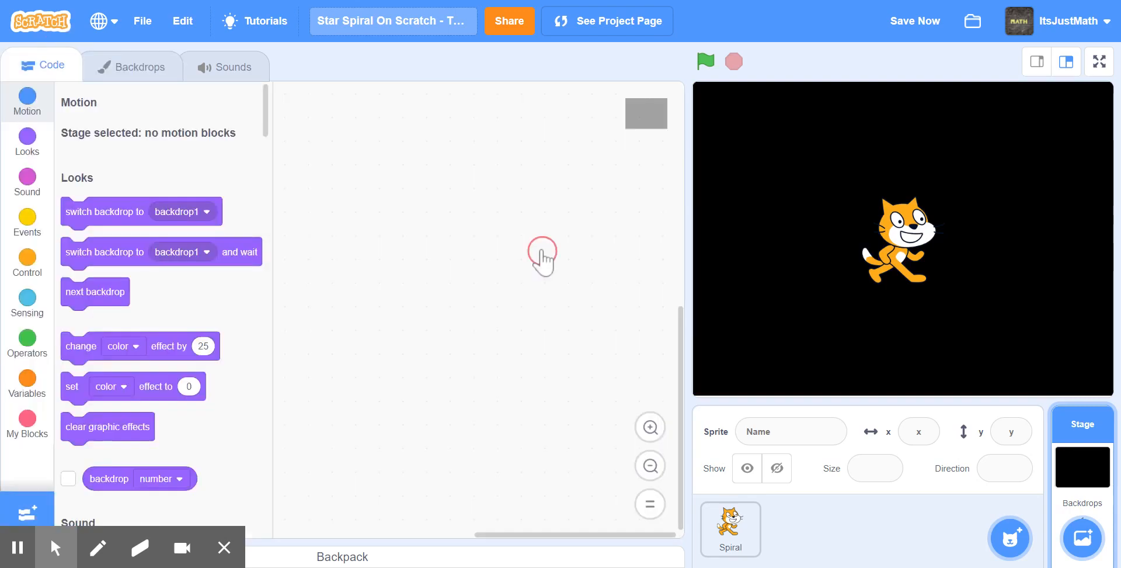
Delete the second cat costume and erase the cat artwork from the remaining costume
click(132, 65)
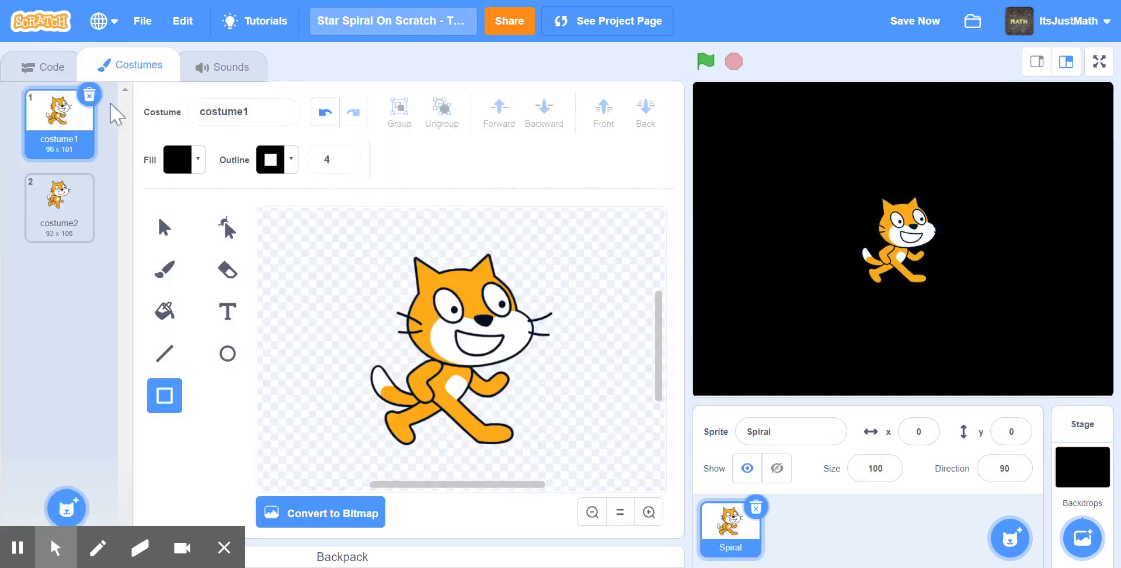
click(89, 94)
text(1)
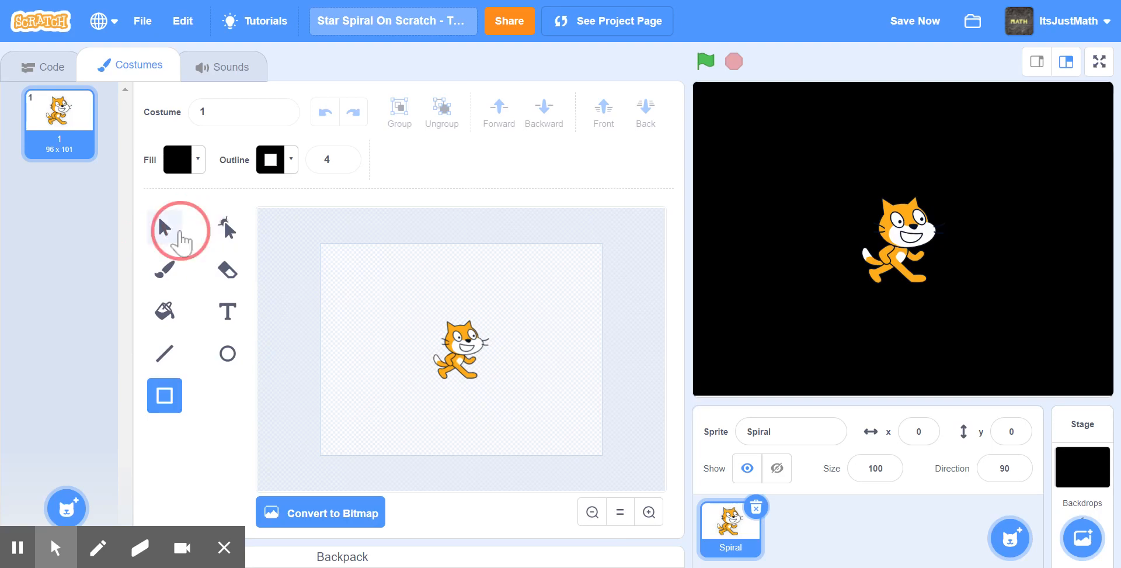
click(164, 227)
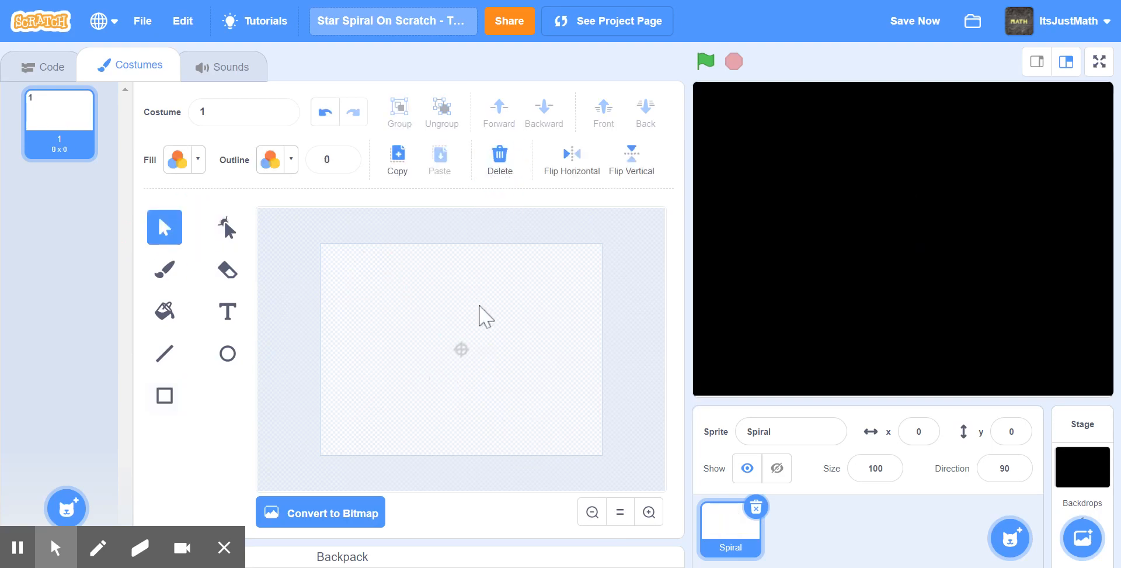
click(41, 66)
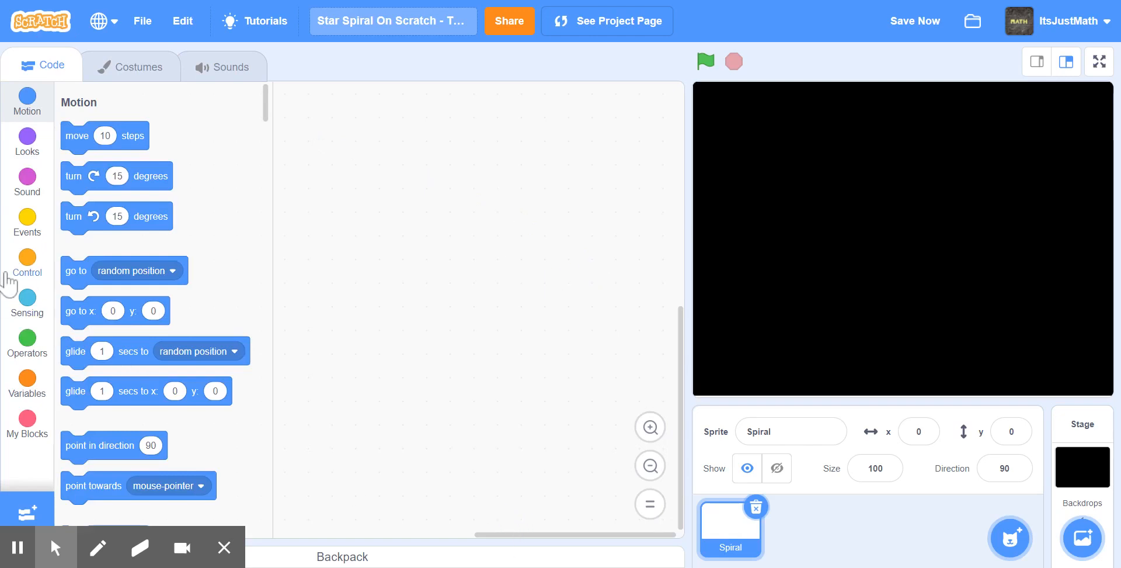
Delete 'my variable', create a variable named 'move', and hide its stage display
click(26, 218)
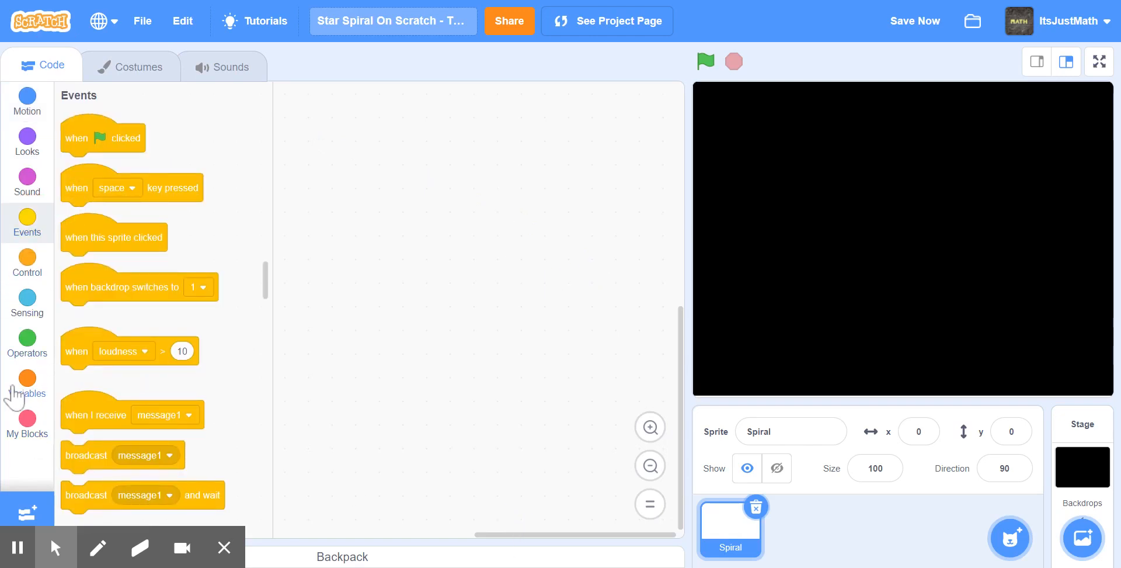
right_click(113, 156)
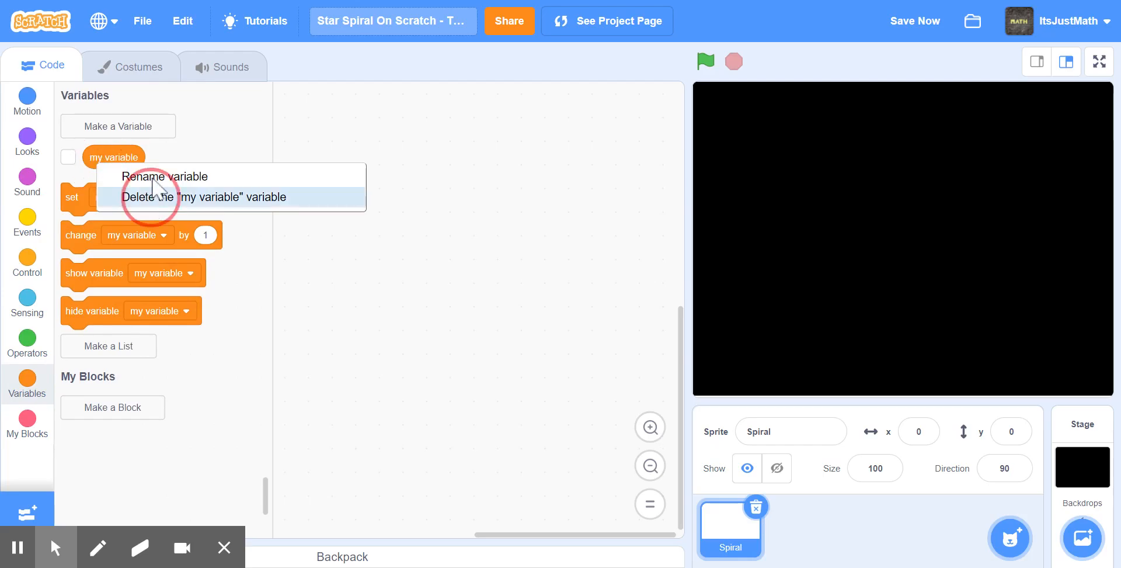
click(118, 126)
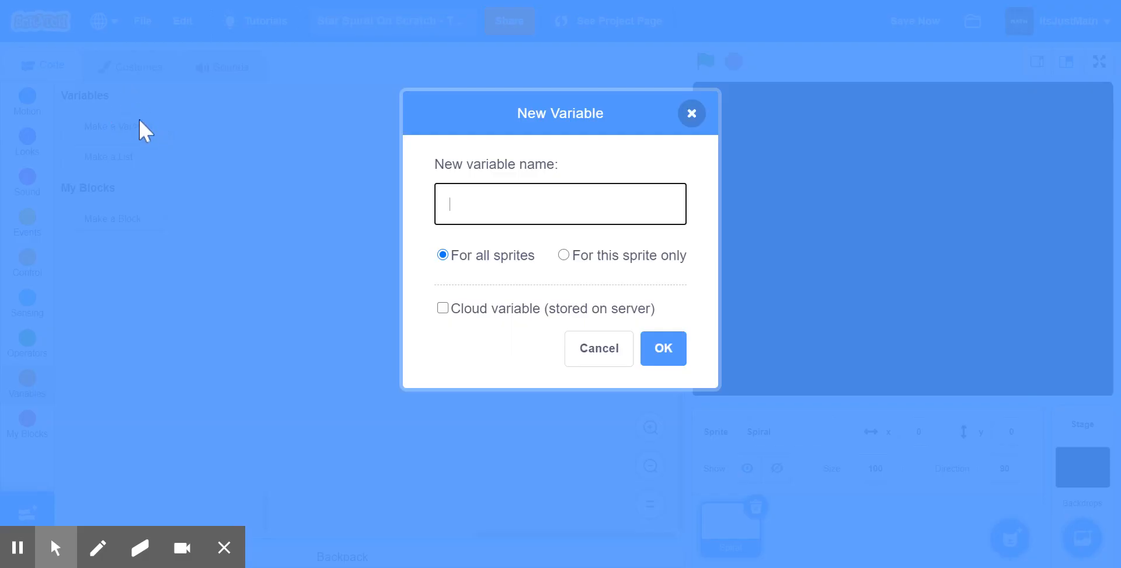
text(move)
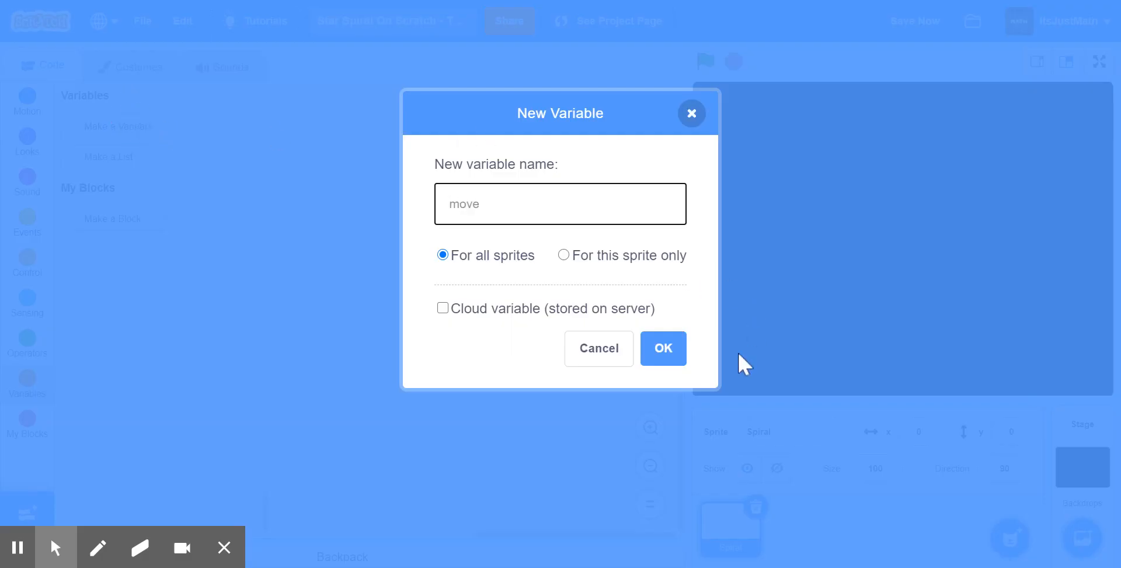
click(661, 349)
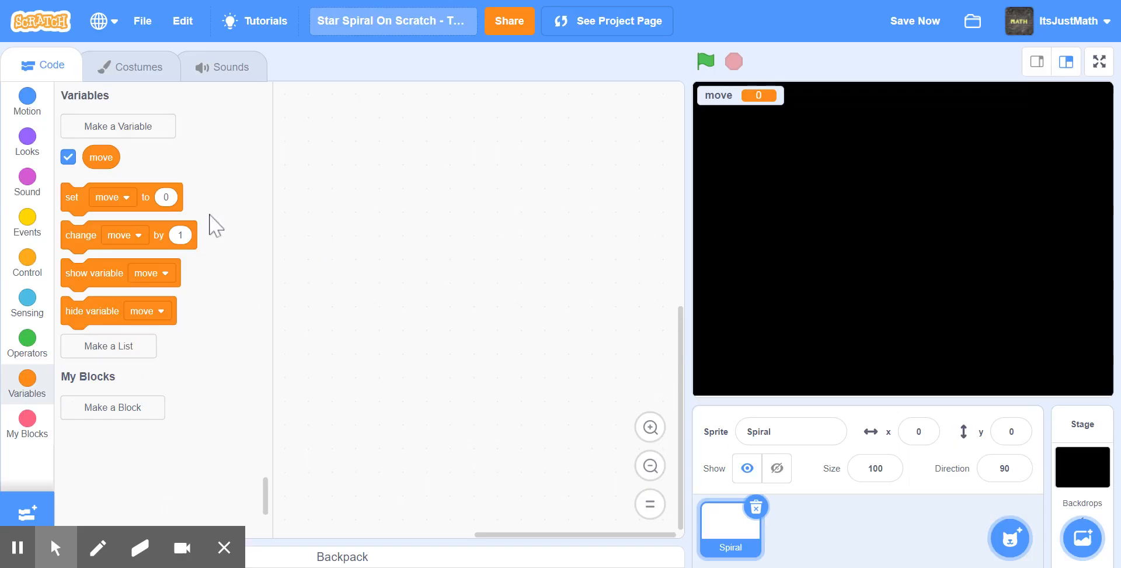
click(67, 157)
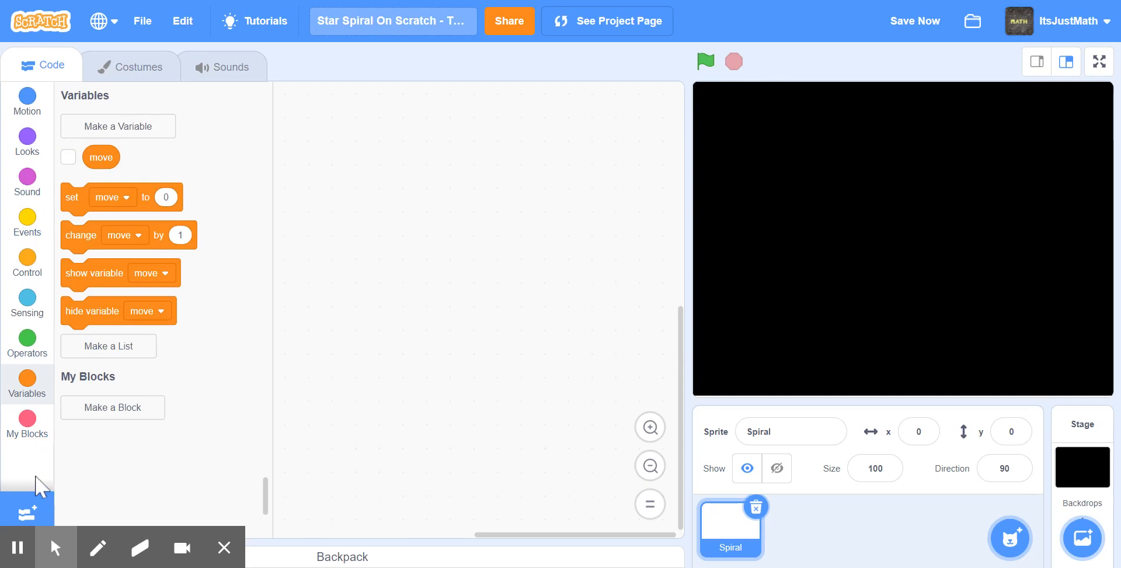
mouse_move(27, 512)
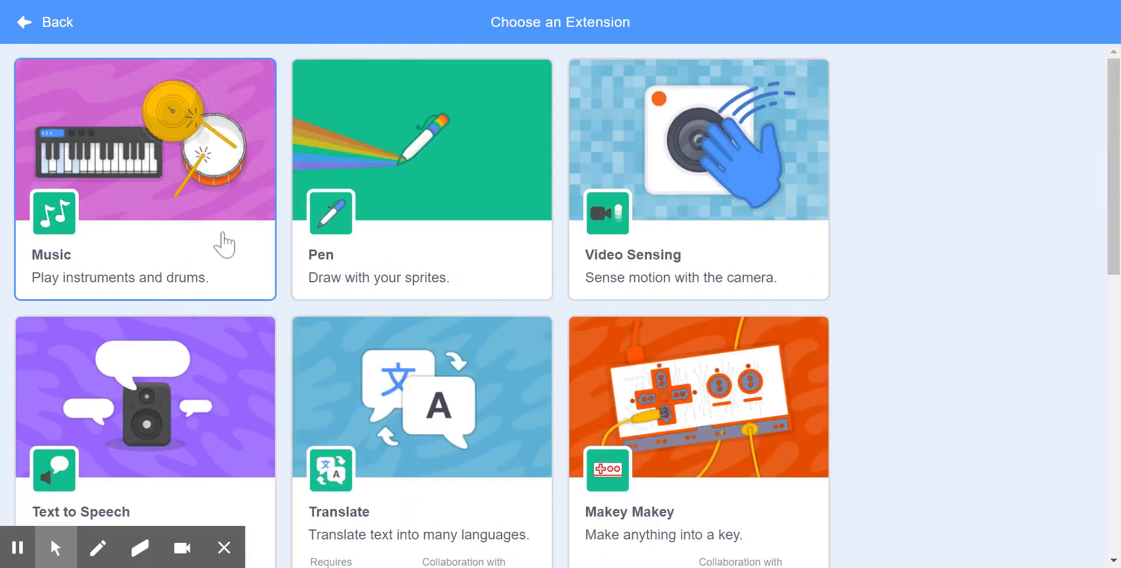
Scroll through the extension library looking for the Pen extension
scroll(down, 3)
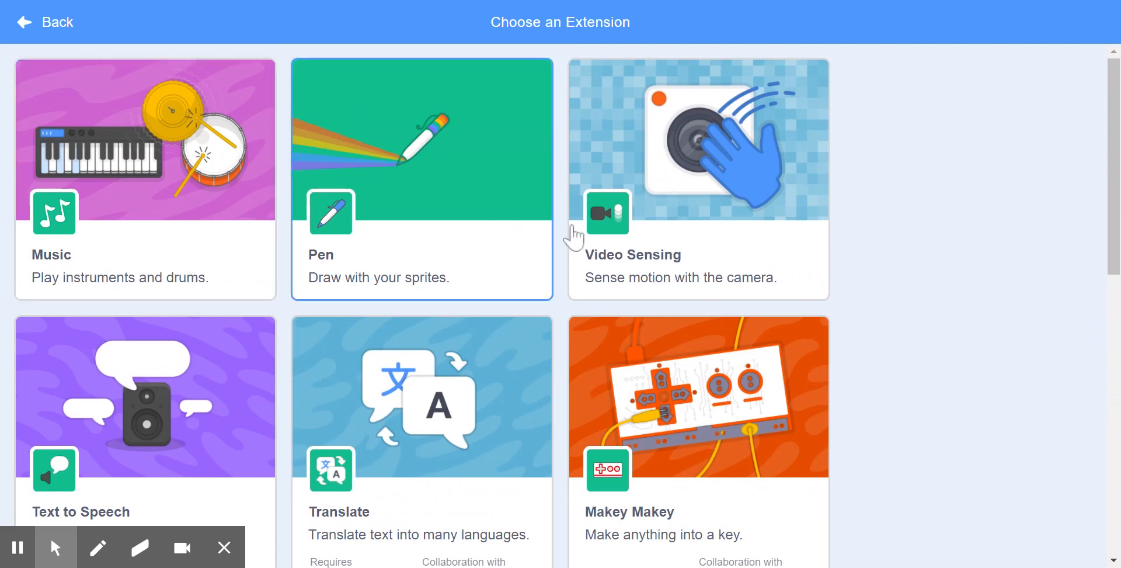
scroll(down, 3)
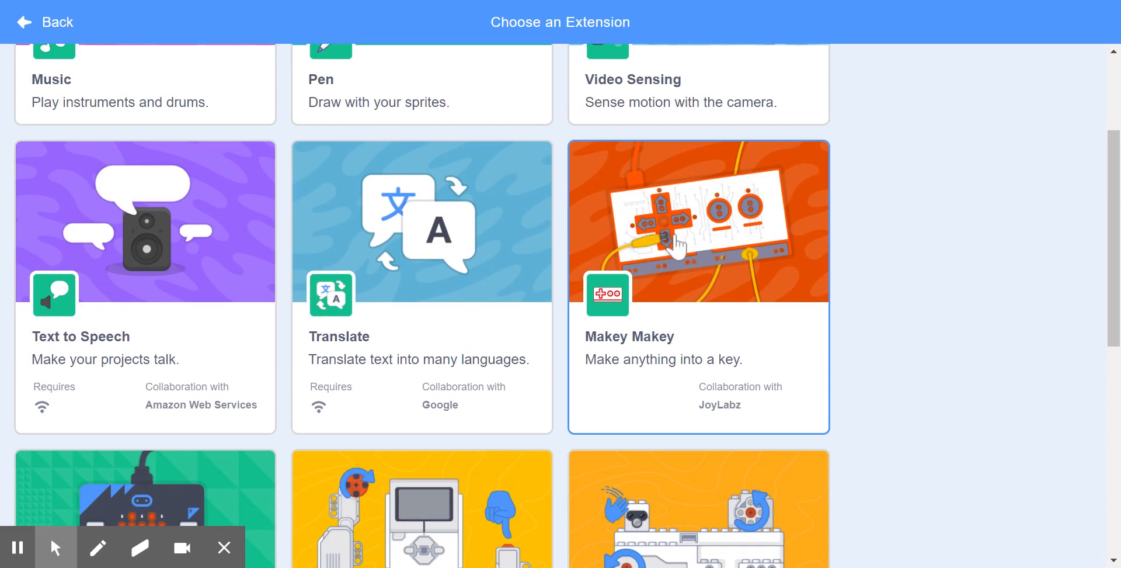
scroll(down, 3)
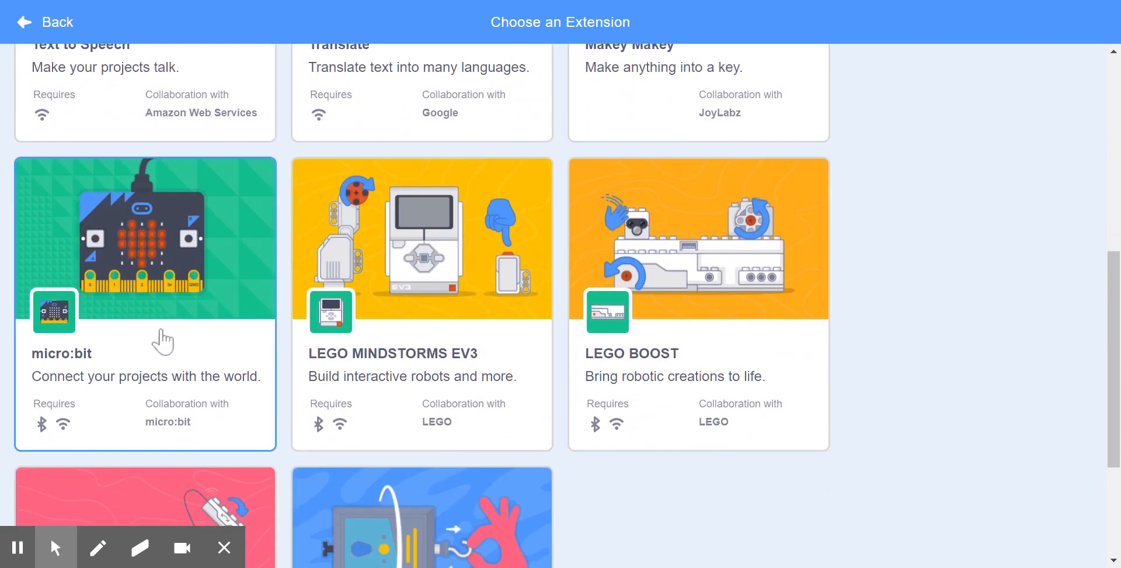
mouse_move(385, 397)
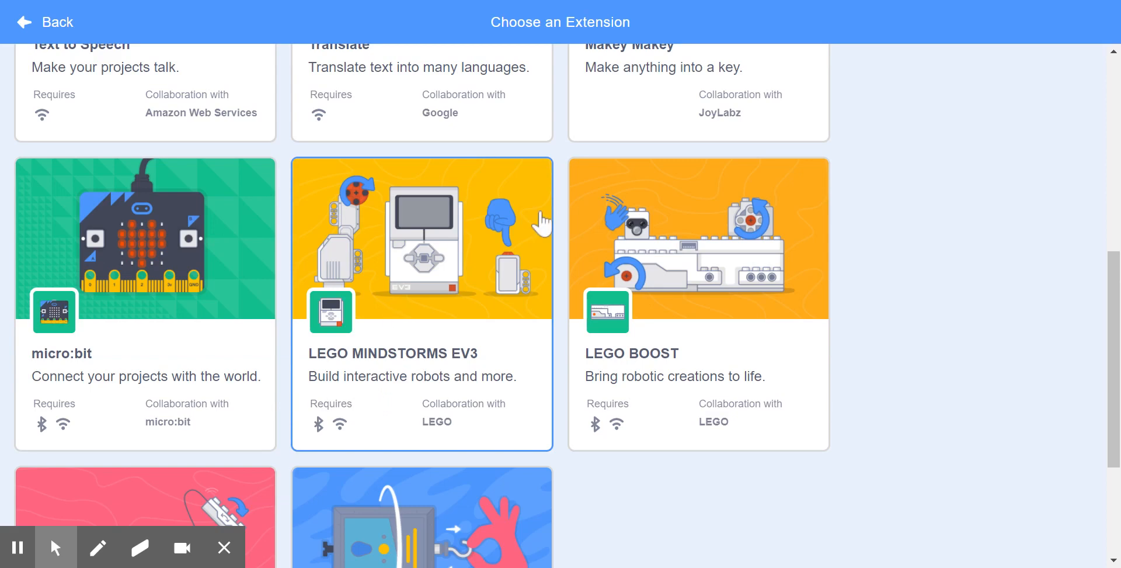
scroll(down, 3)
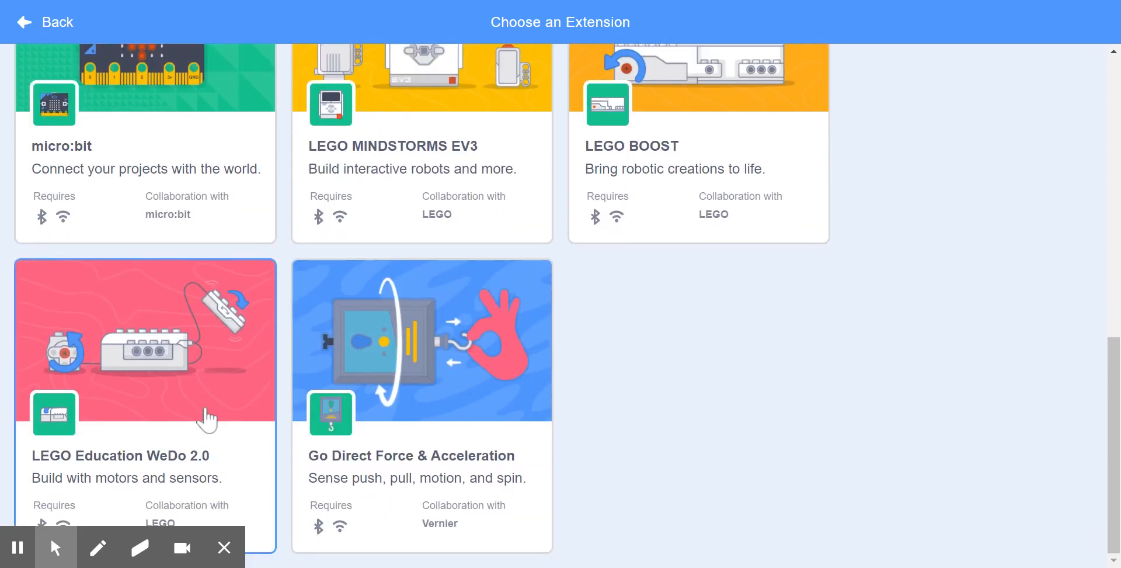
mouse_move(204, 429)
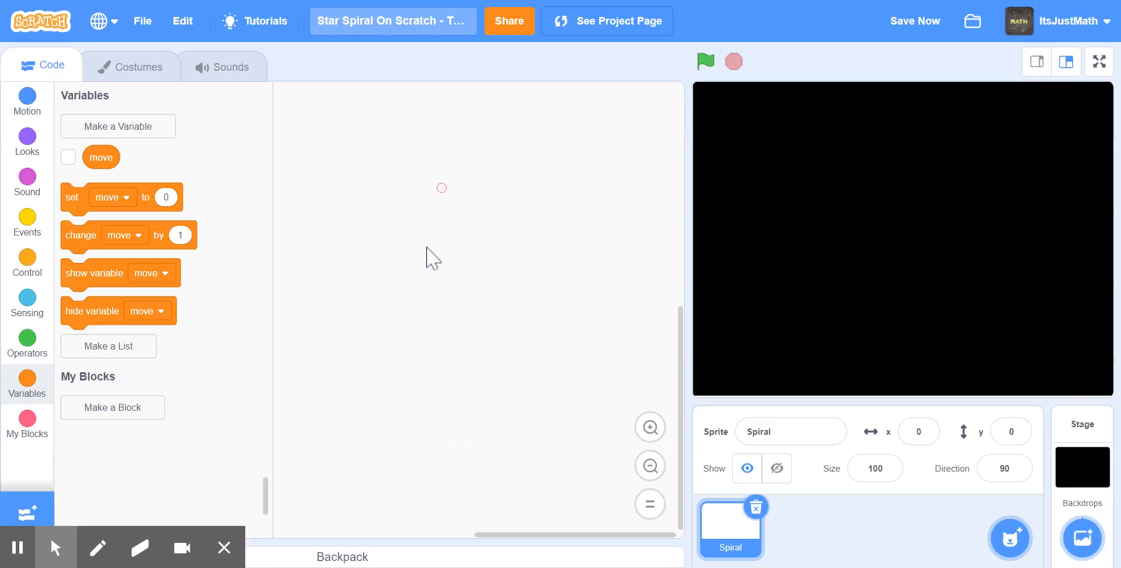
Begin the green-flag script with erase all, size 100% and set move to 0
click(26, 223)
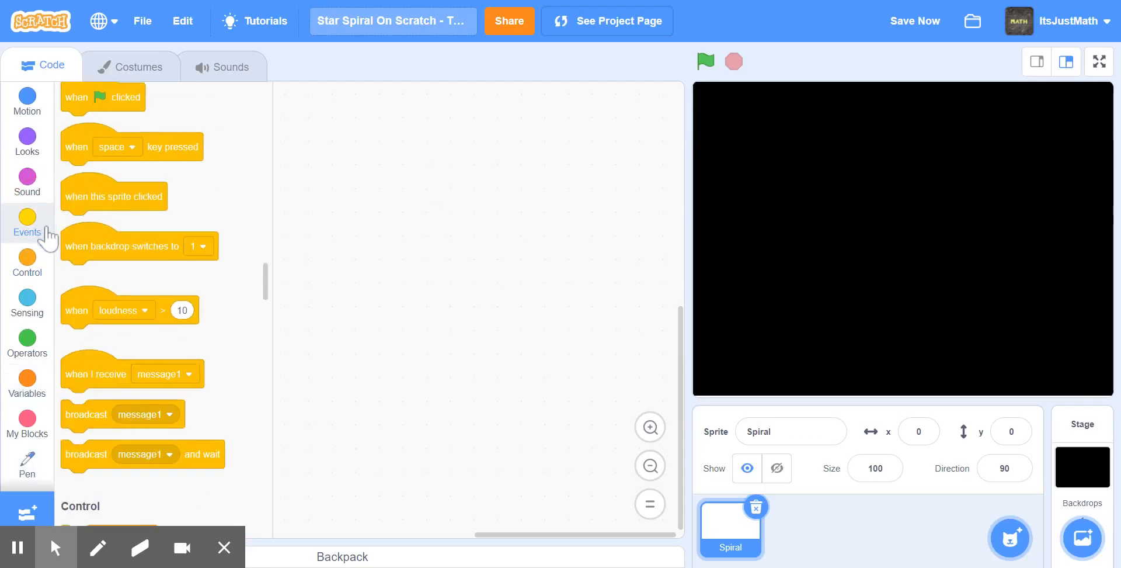
drag(99, 98, 321, 121)
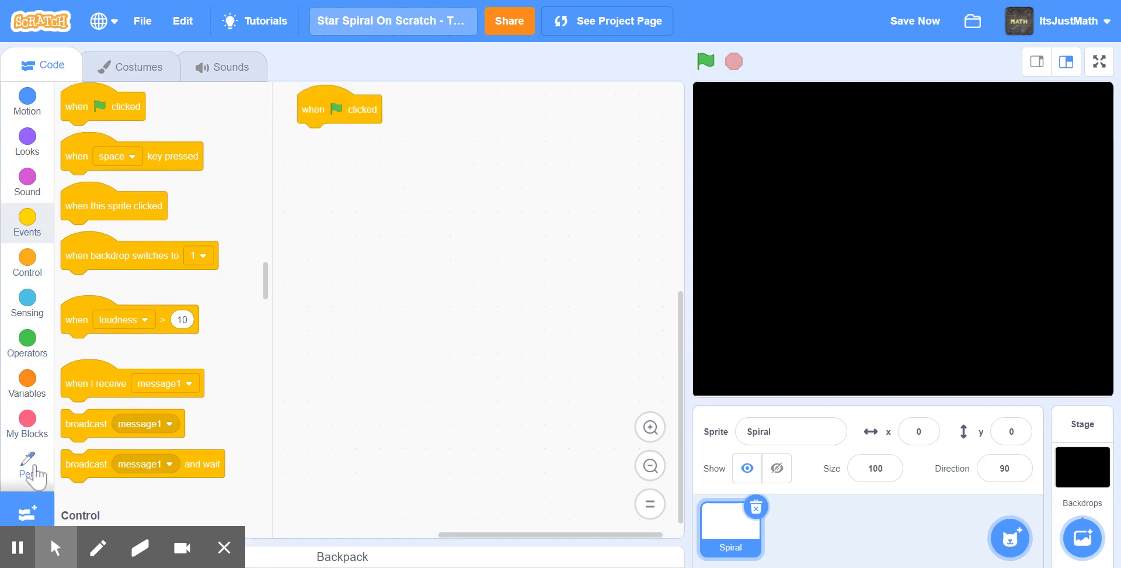
click(26, 465)
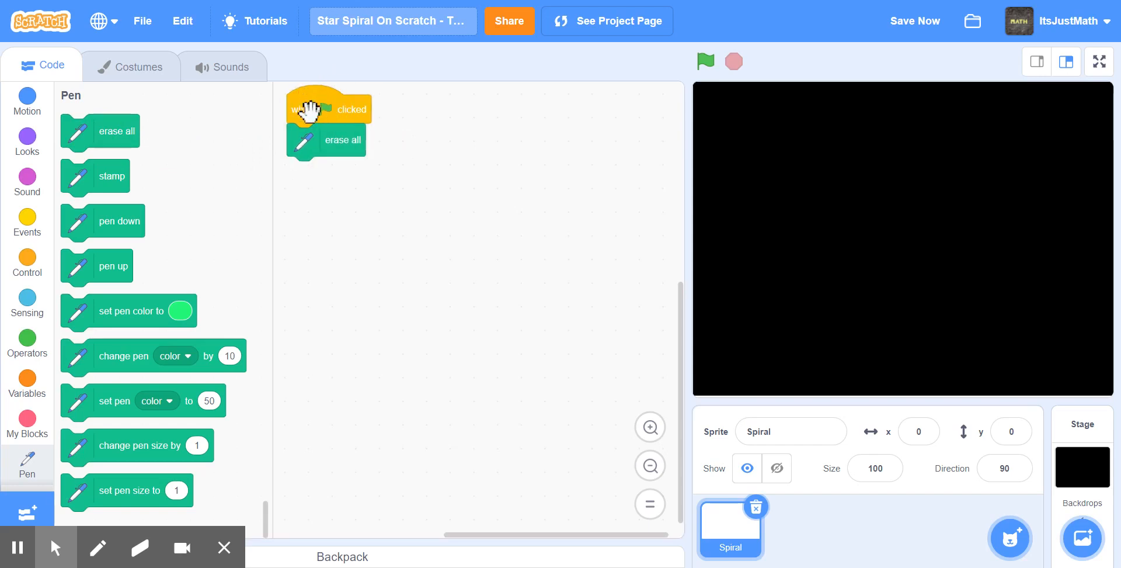
click(27, 143)
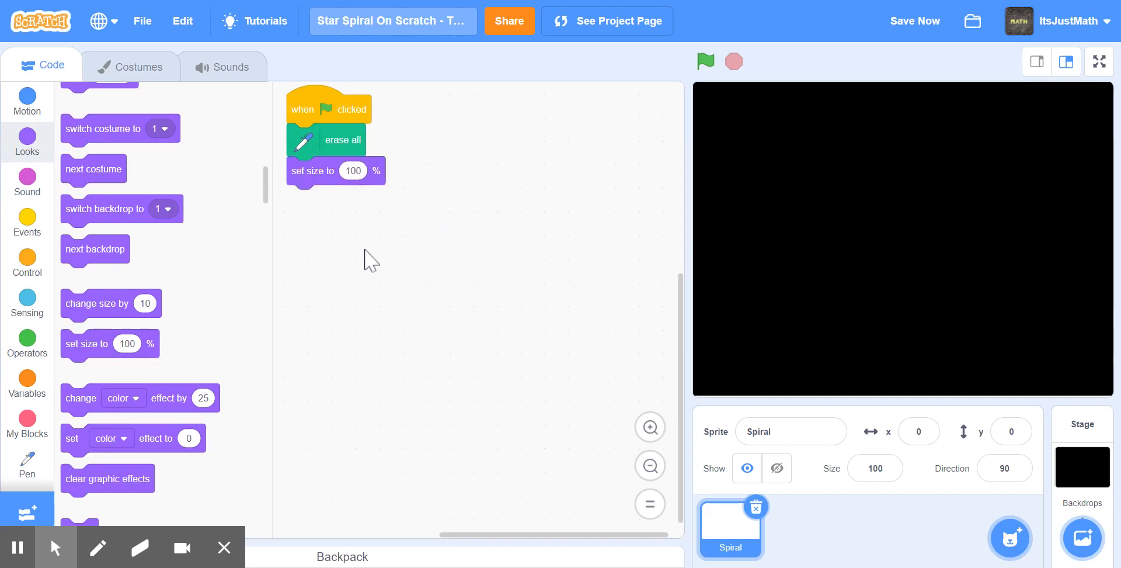
mouse_move(27, 426)
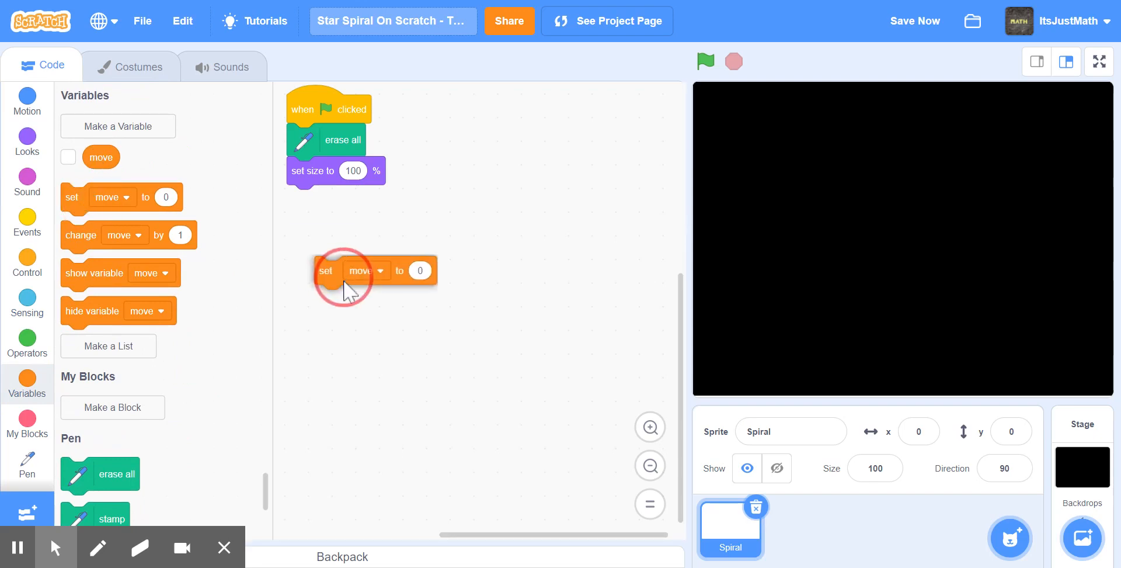
drag(326, 270, 297, 199)
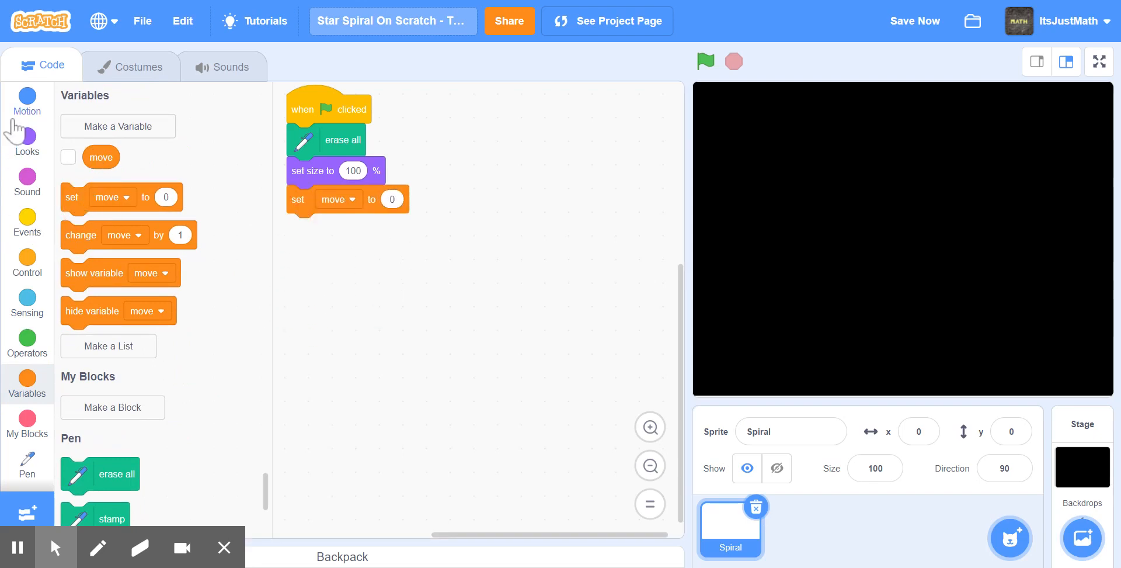
Add go to x:0 y:0 and set pen size to 0 under the pen colour step
click(26, 100)
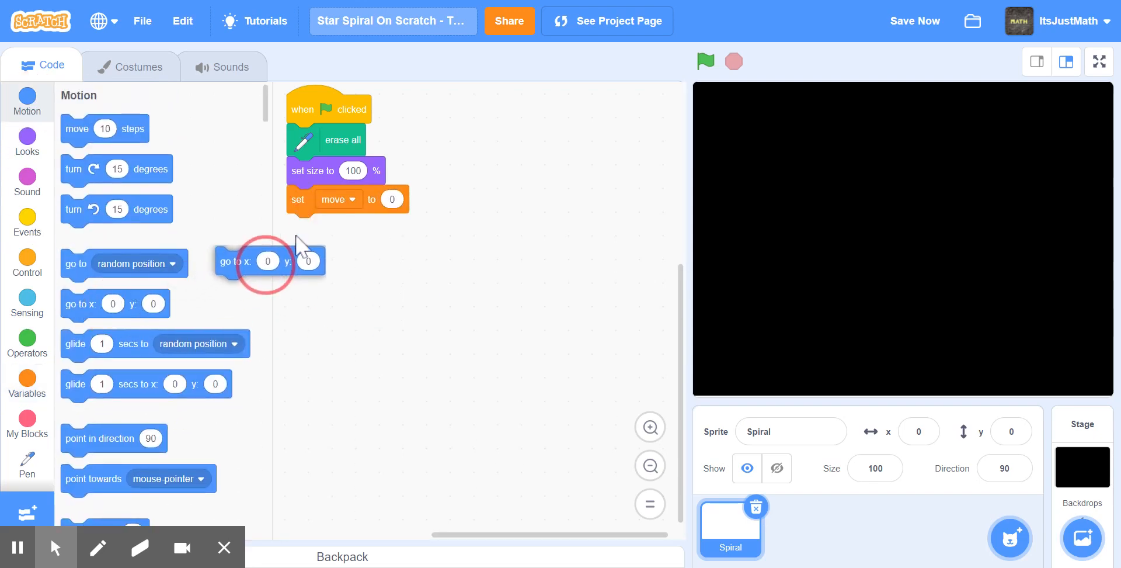
drag(235, 260, 300, 227)
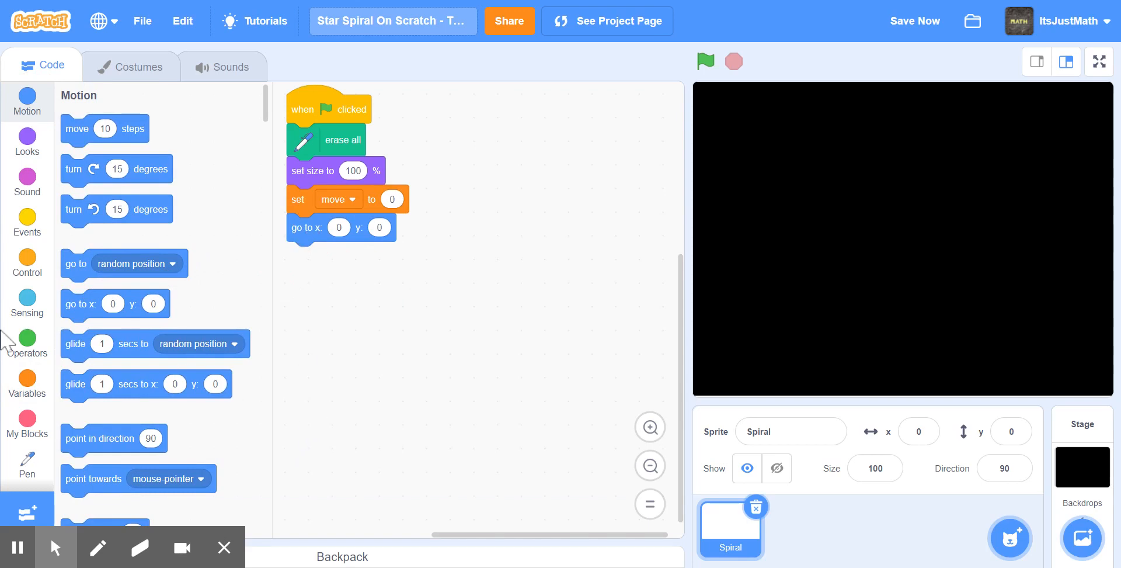
click(26, 462)
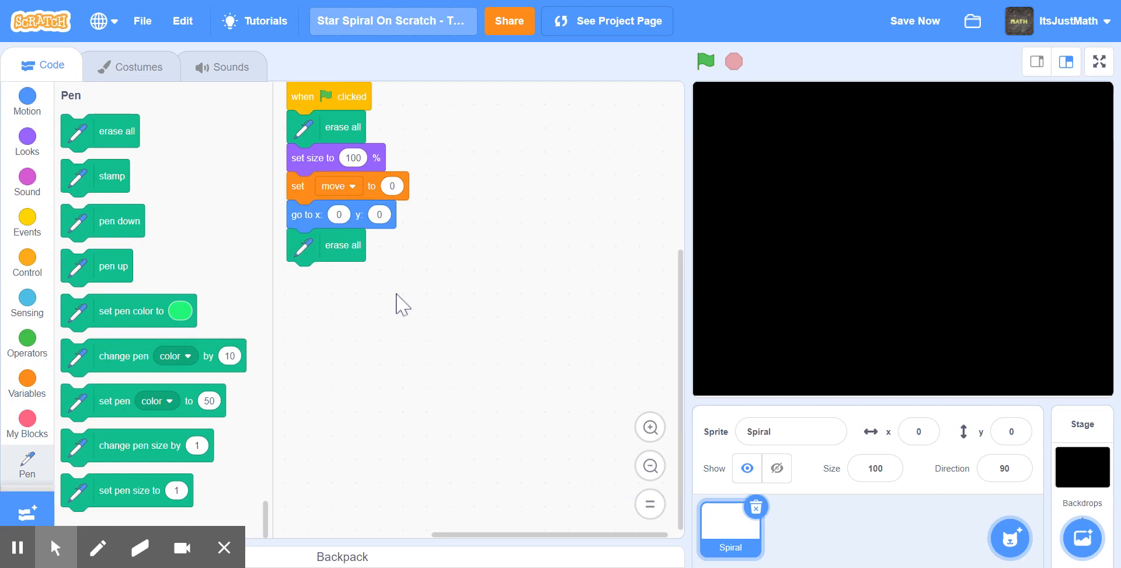
mouse_move(125, 406)
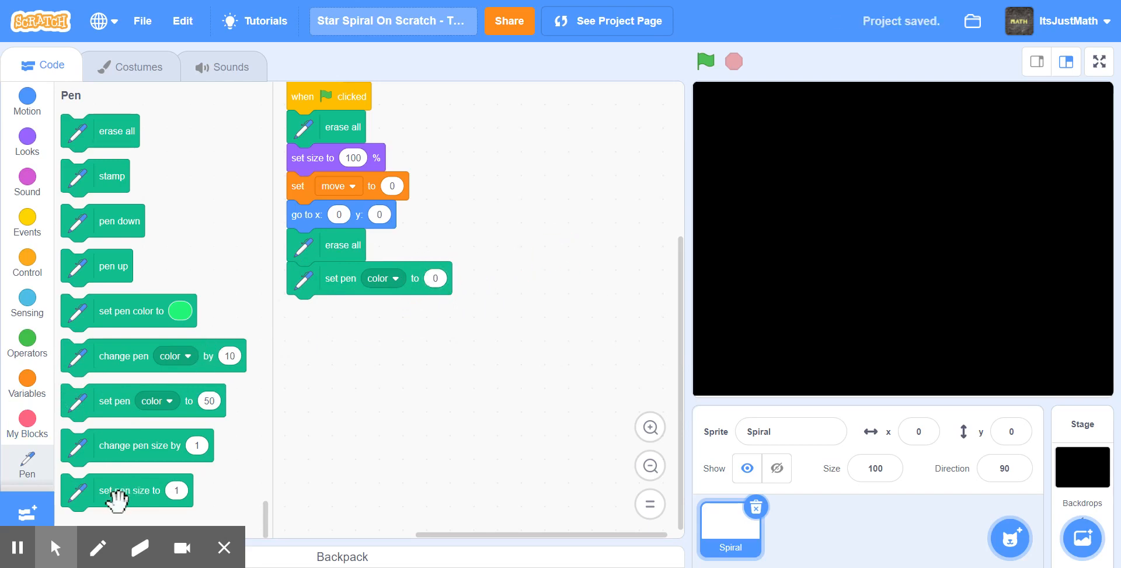
drag(117, 490, 345, 342)
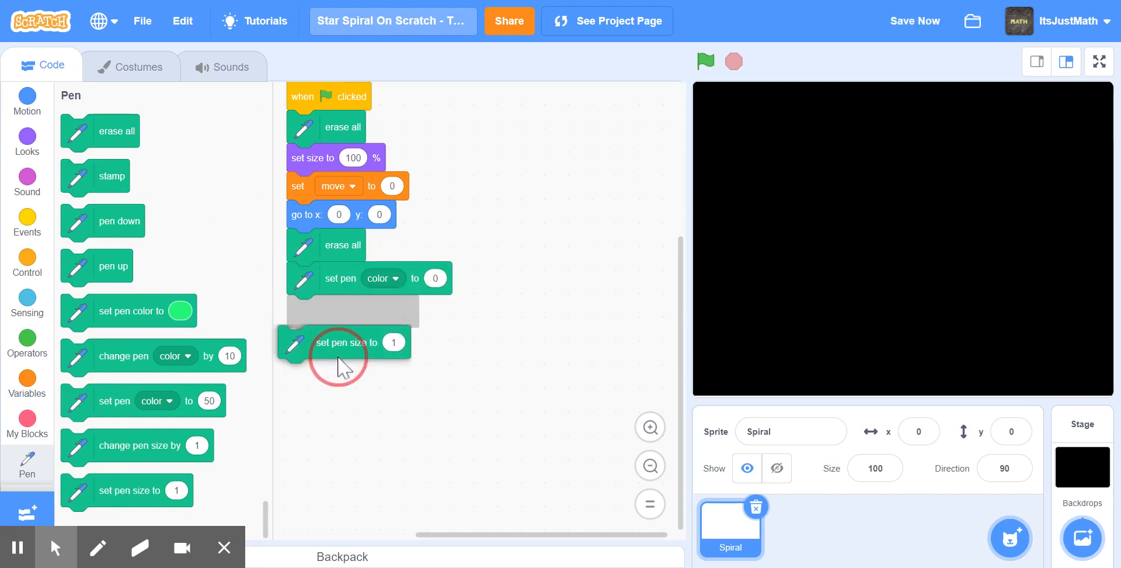
drag(345, 342, 354, 311)
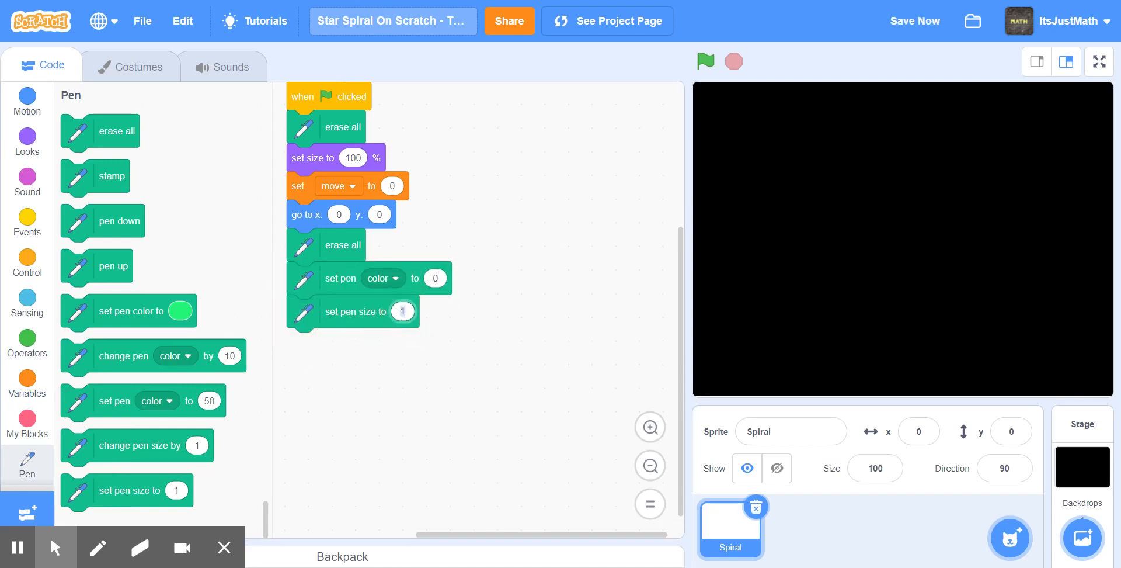
text(0)
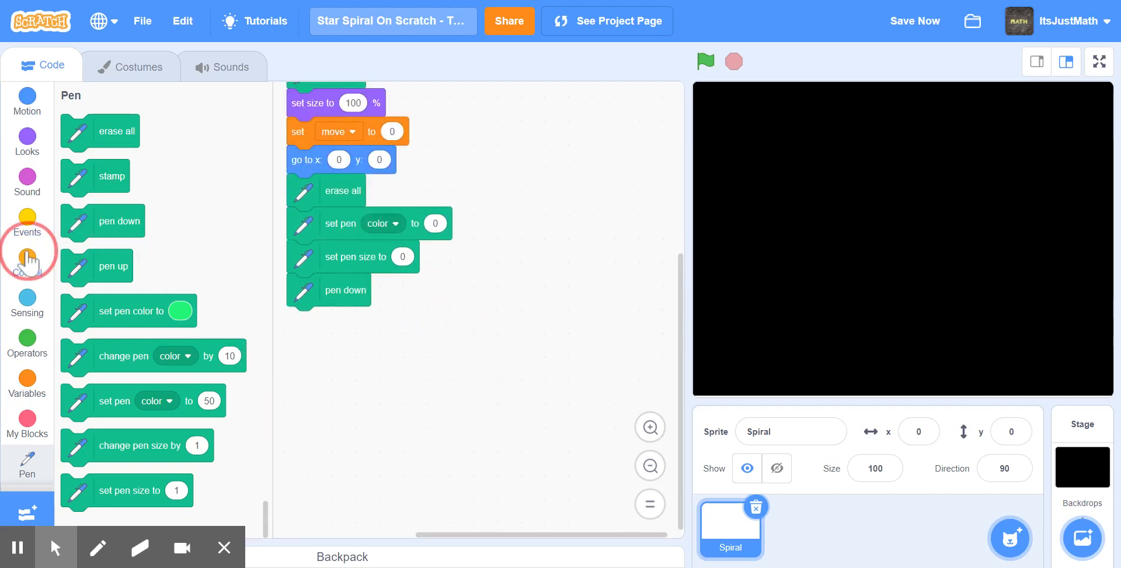
Add a repeat 249 loop that moves by move steps and turns 169 degrees
click(27, 263)
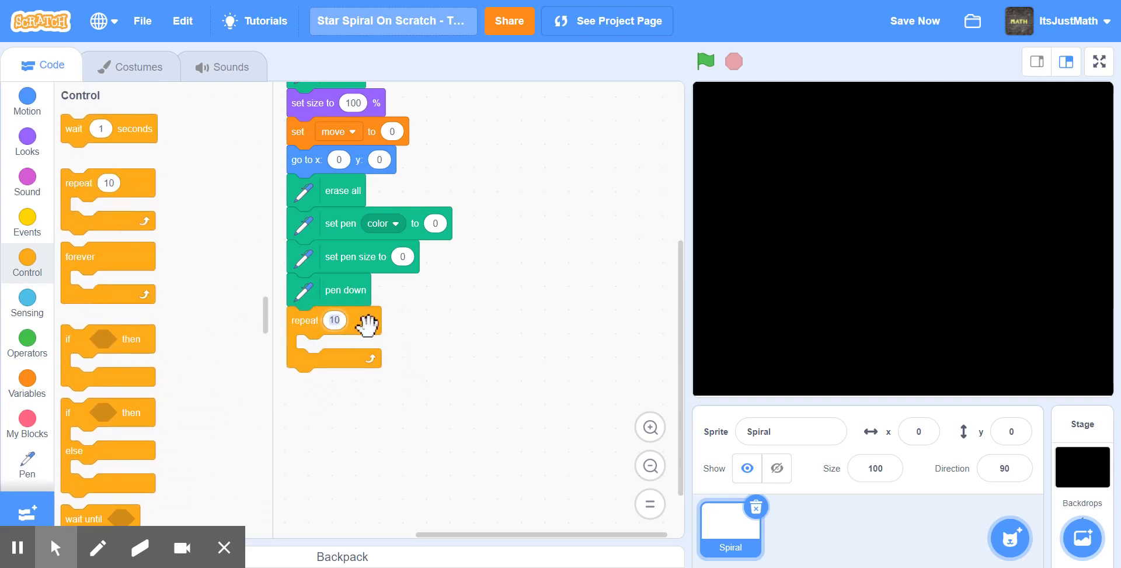
text(249)
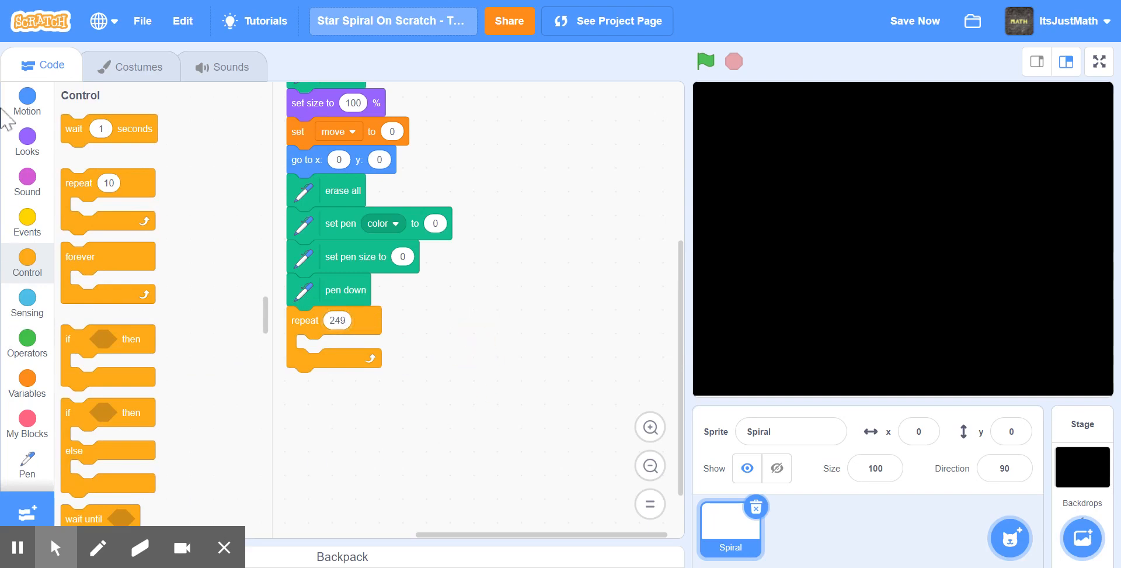
click(26, 102)
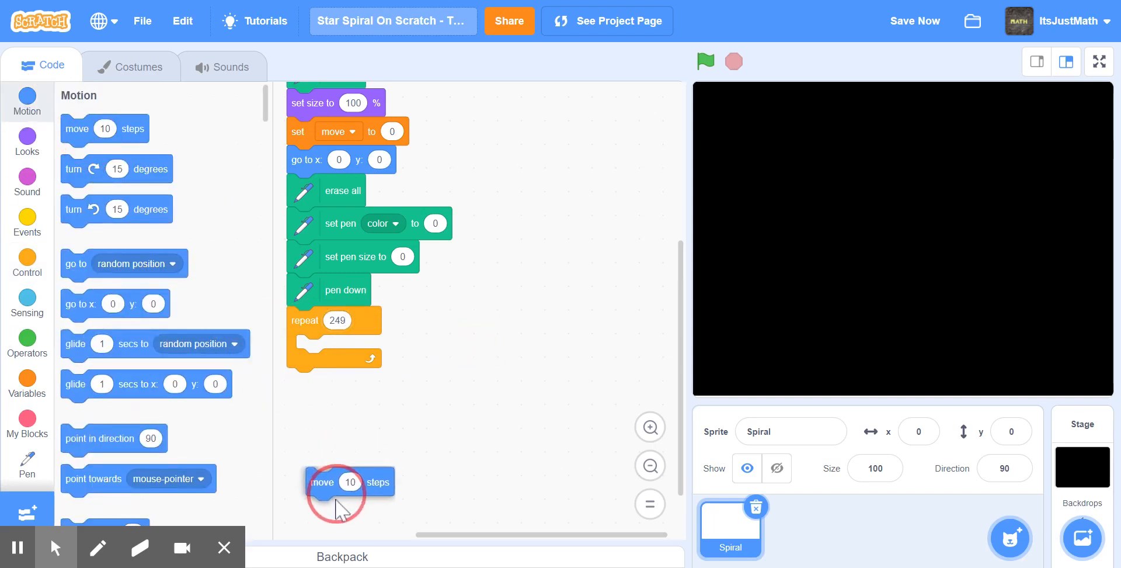
drag(337, 482, 340, 348)
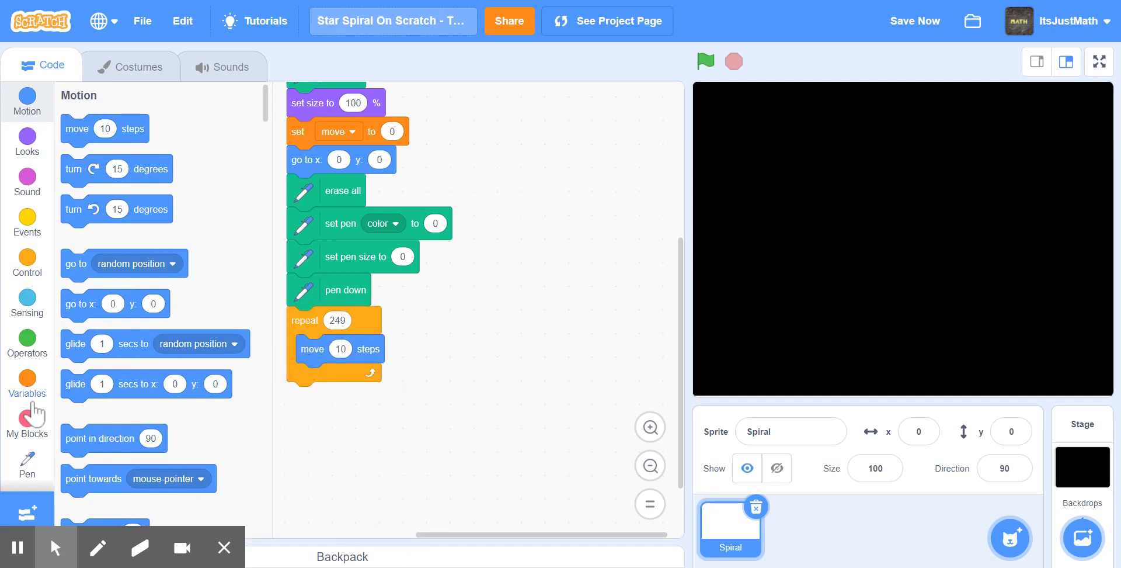
click(27, 384)
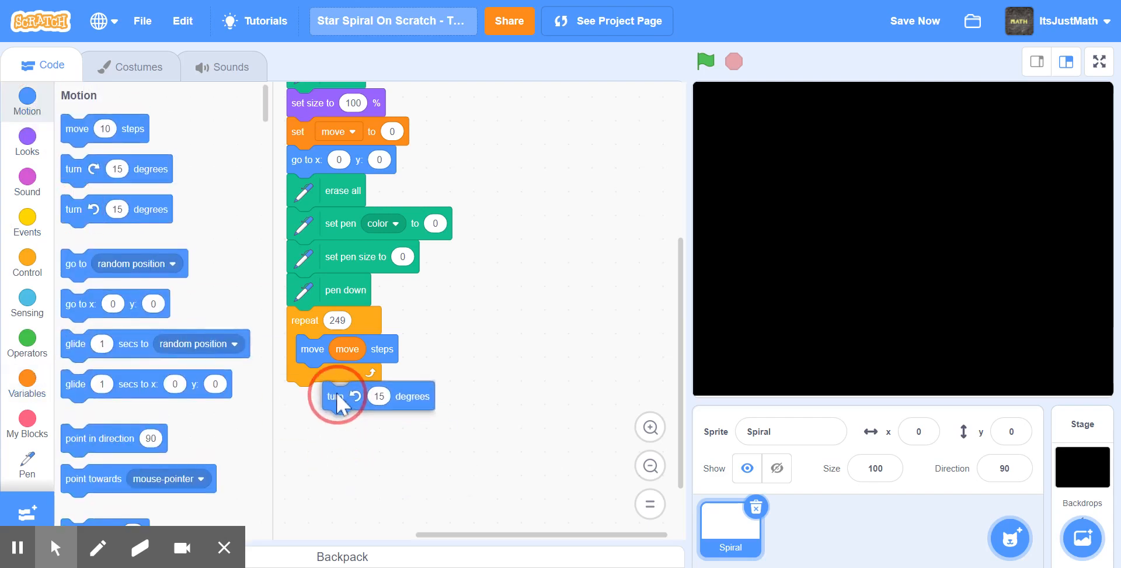
drag(337, 396, 337, 377)
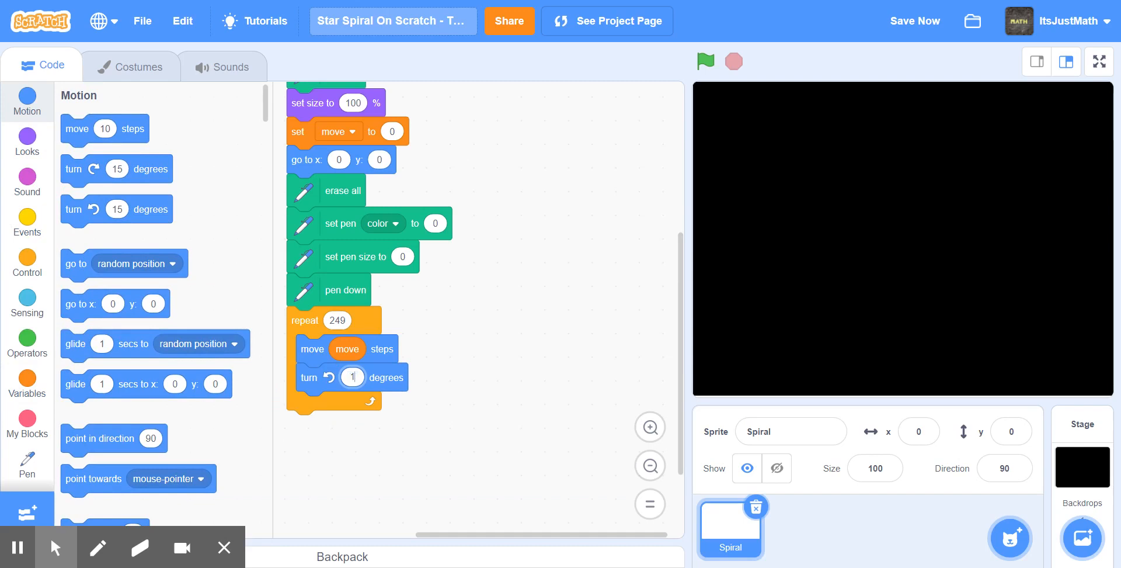
text(169)
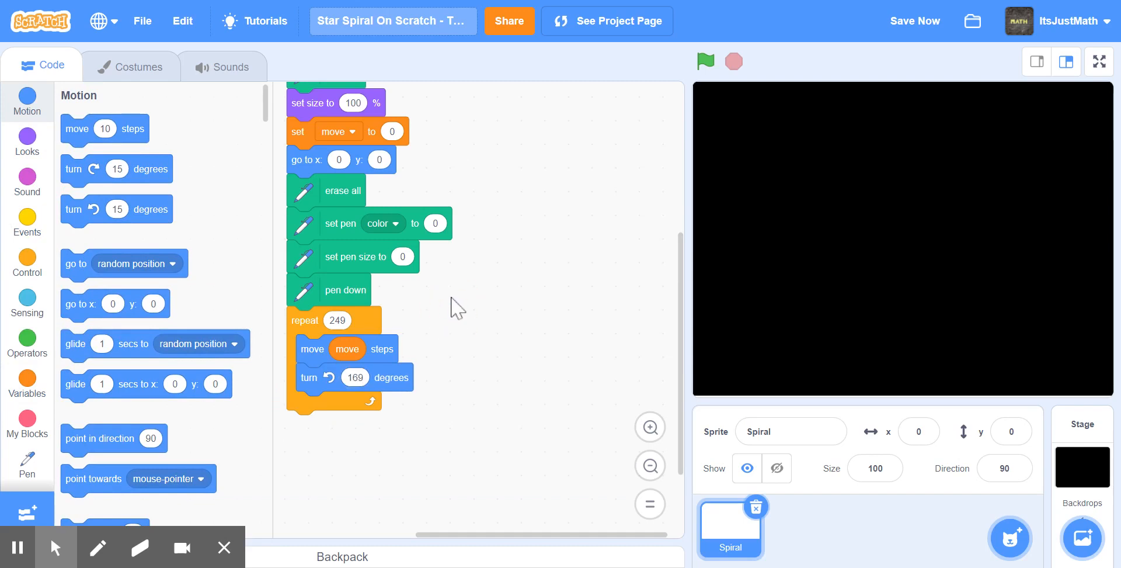
mouse_move(410, 309)
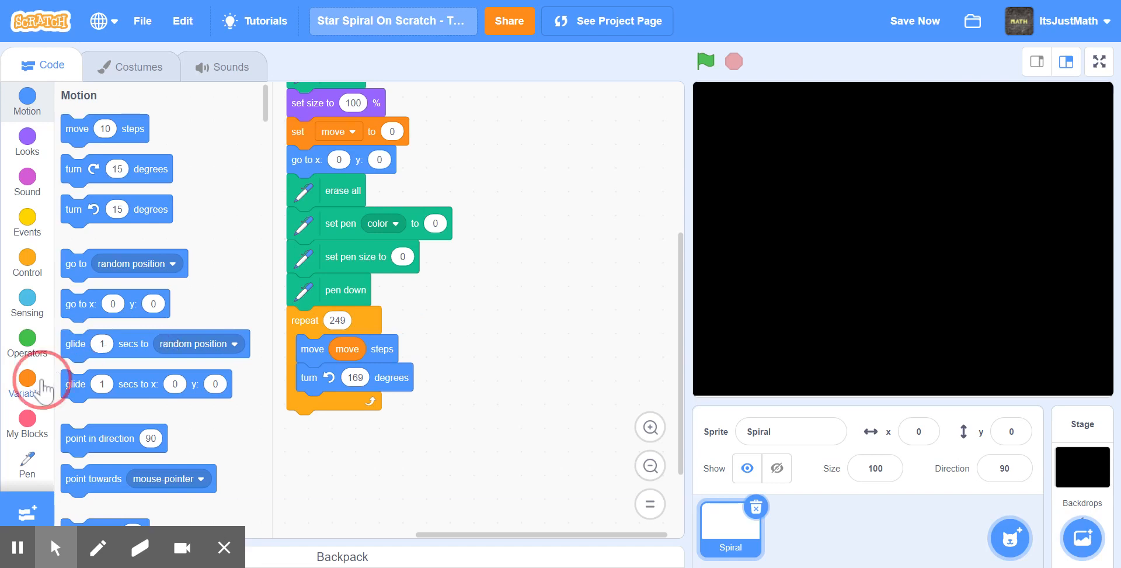
Add change move by 1 and change pen colour by 6 inside the loop
click(26, 381)
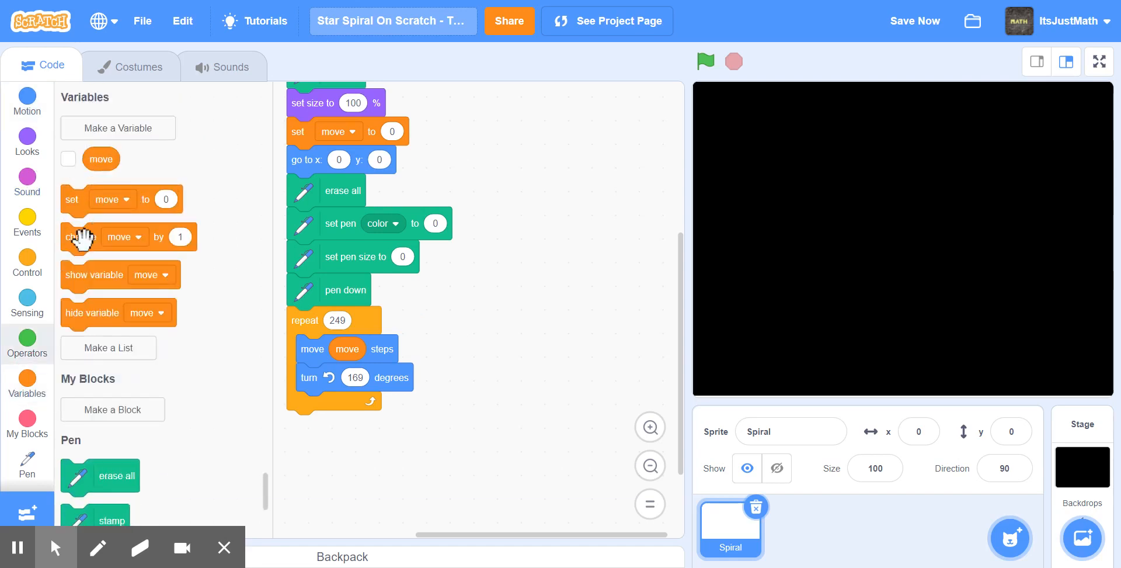
drag(81, 237, 322, 405)
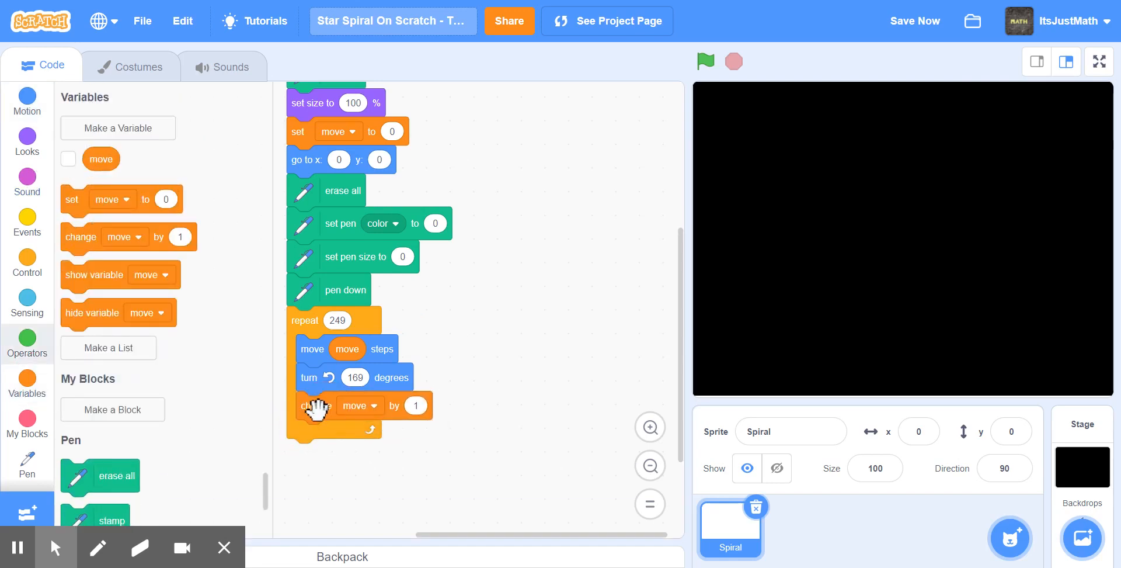
click(26, 465)
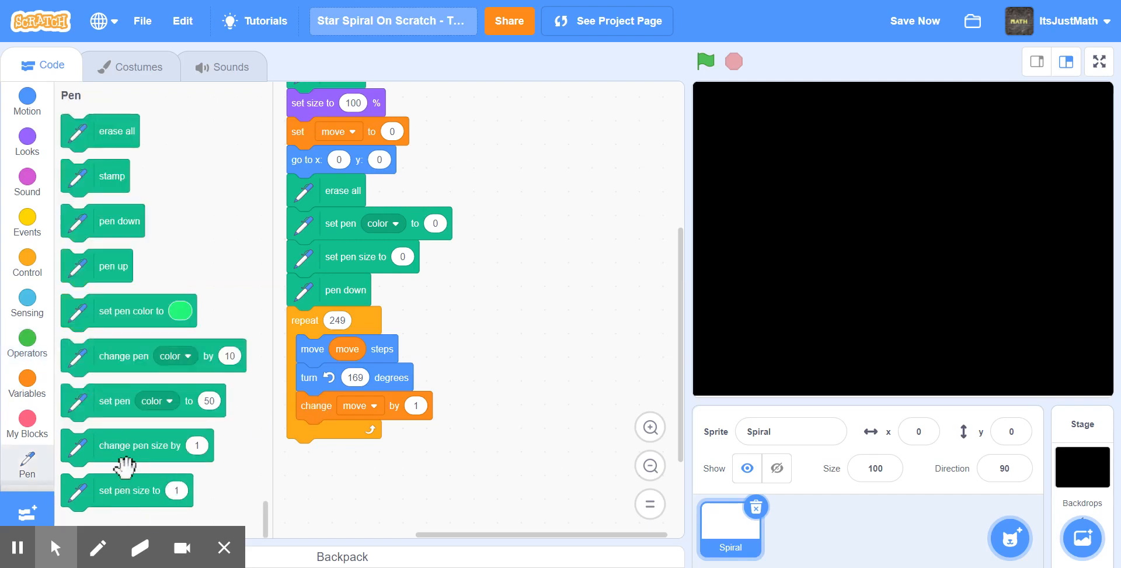
mouse_move(100, 401)
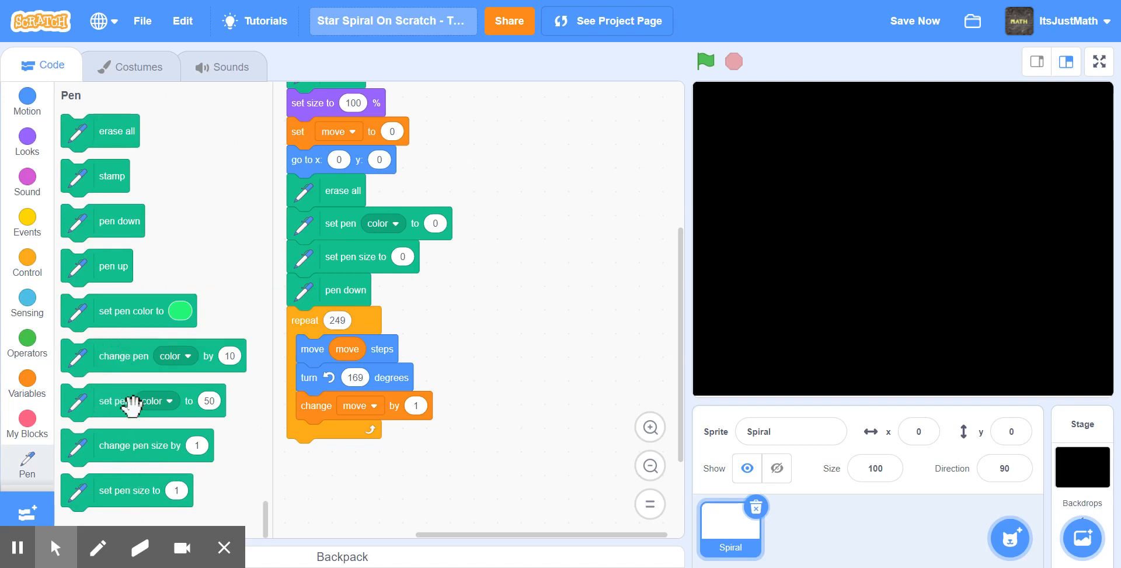
drag(123, 355, 349, 433)
text(6)
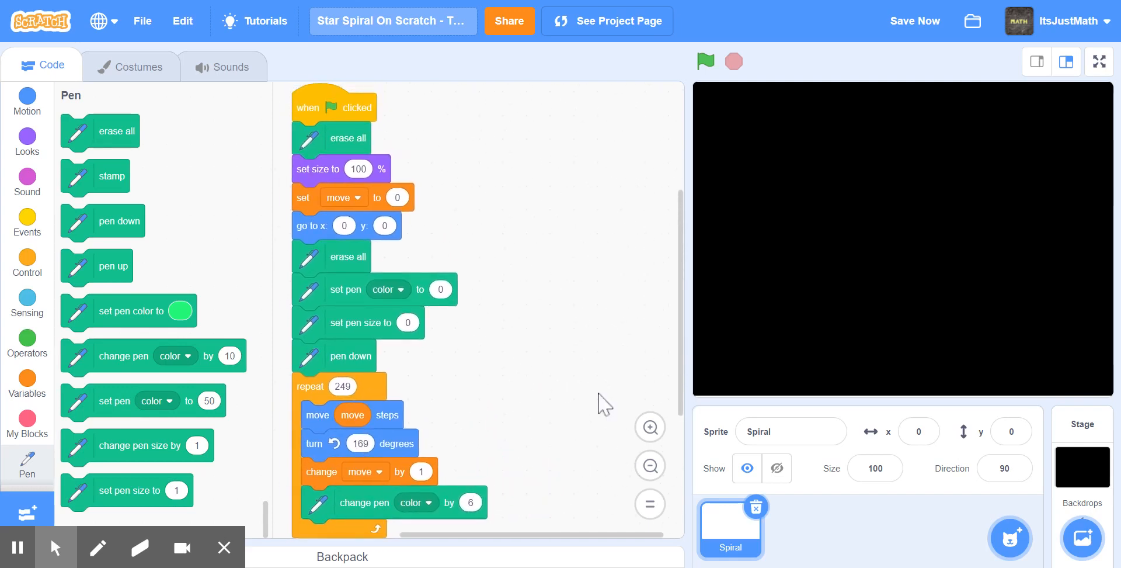
Run the green-flag script to draw the colourful star spiral of long rays
click(704, 61)
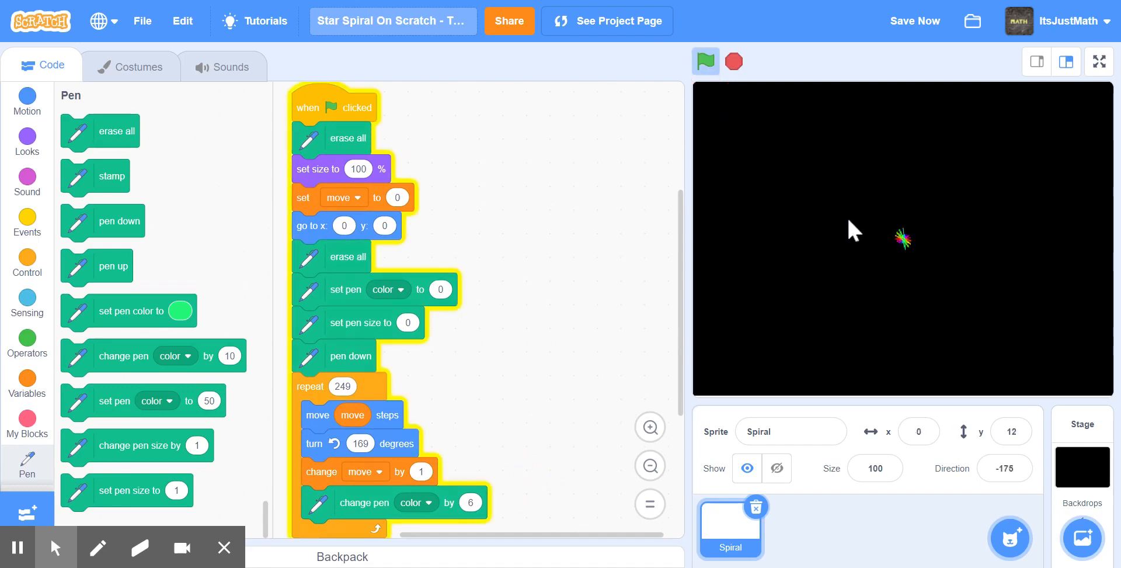
click(705, 61)
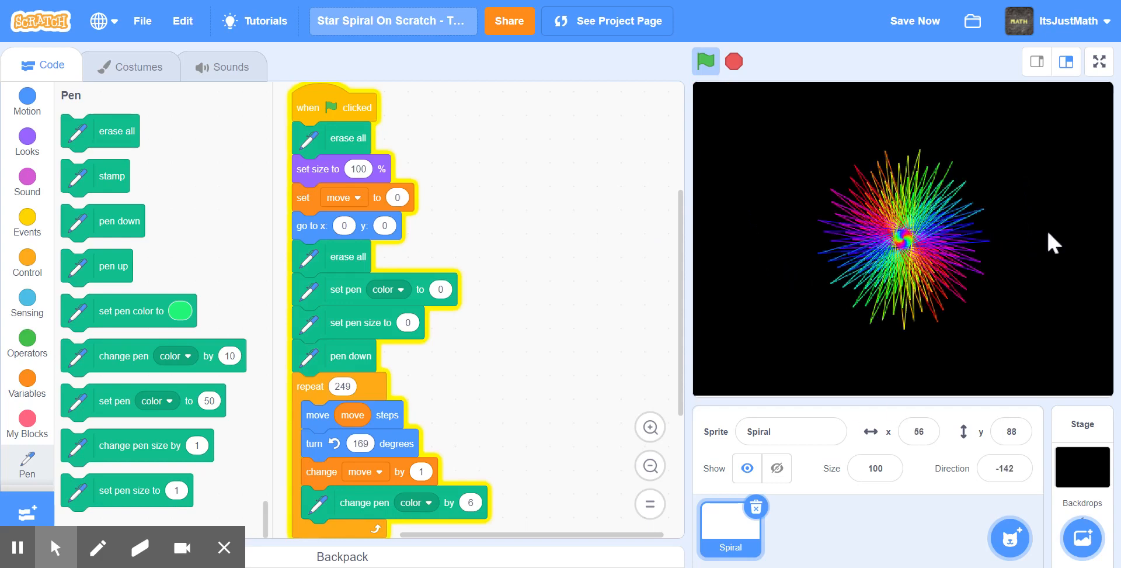
click(705, 60)
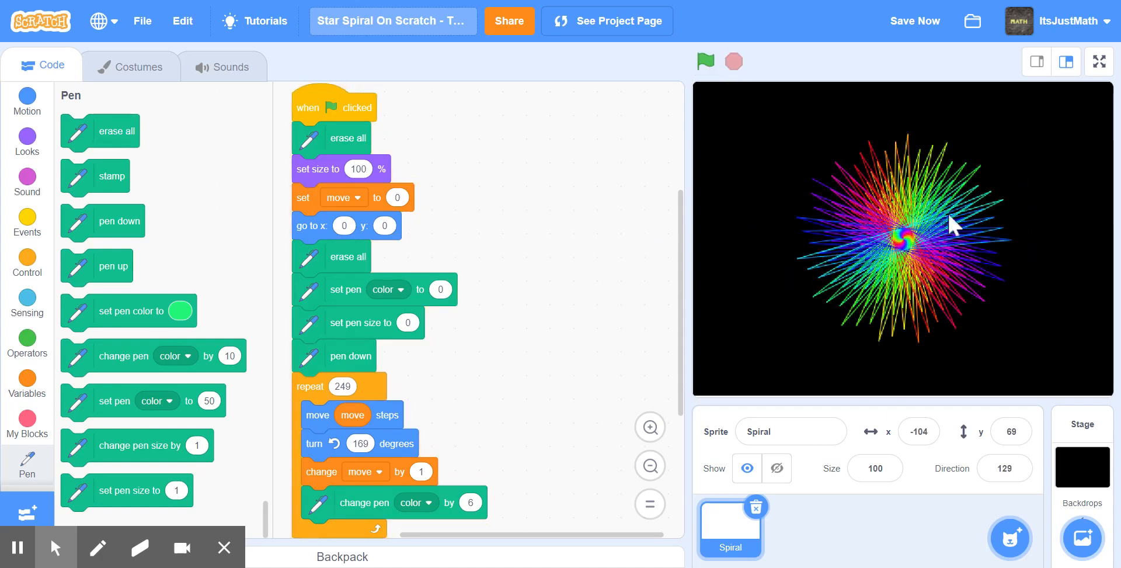
mouse_move(808, 204)
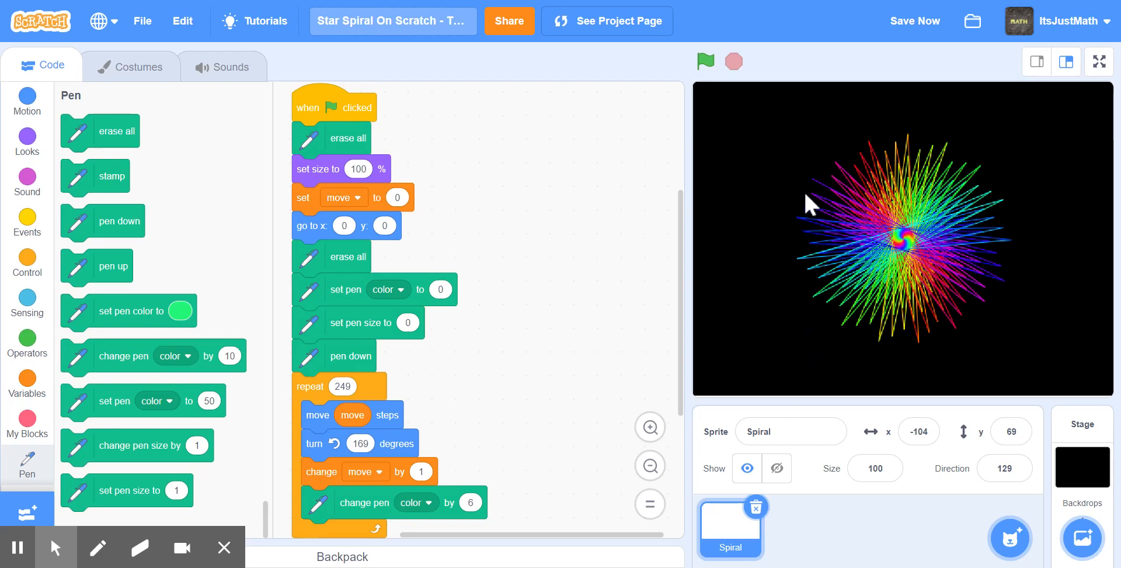
scroll(down, 3)
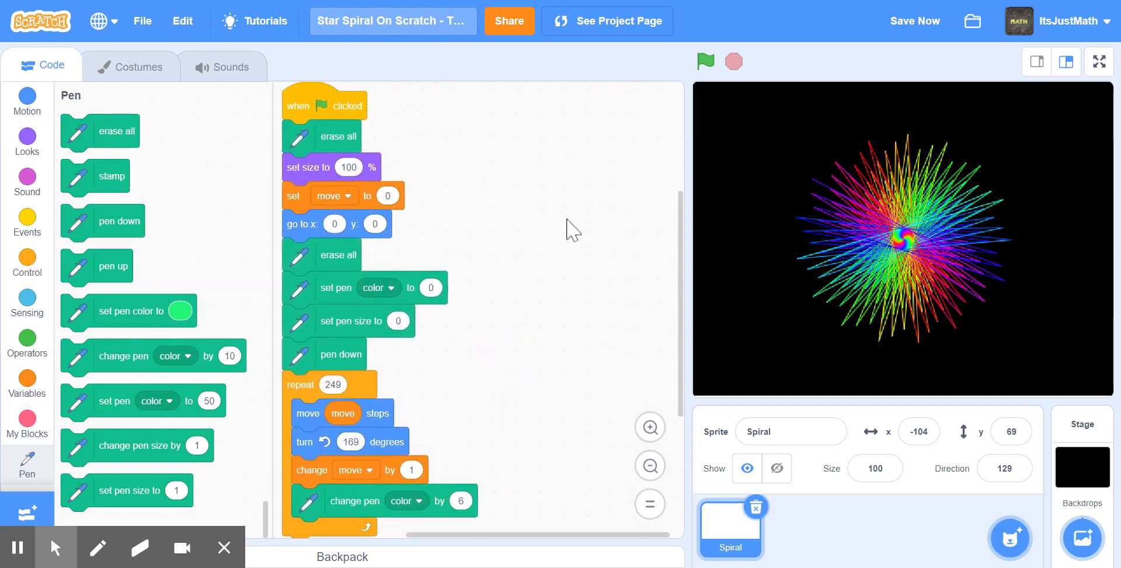
Rerun the spiral, then create a 'Render' block set to run without screen refresh
click(704, 60)
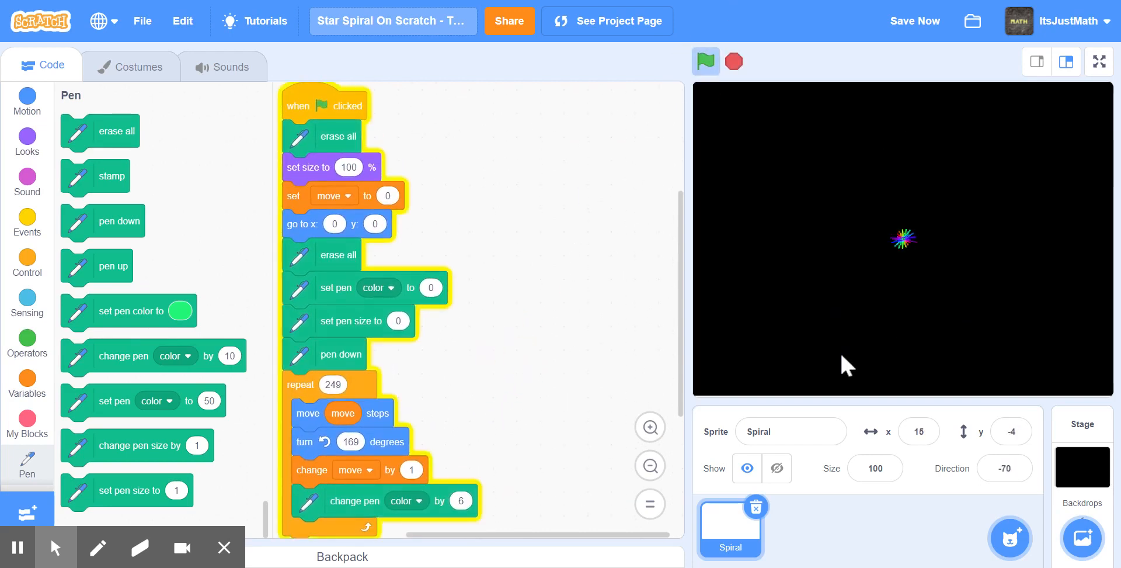
click(705, 61)
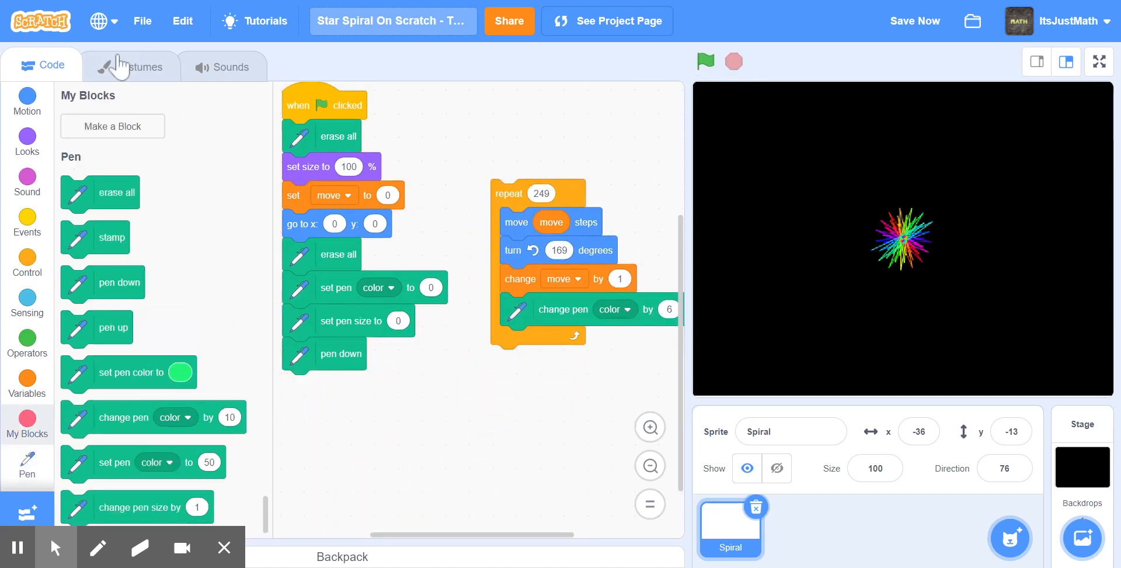
click(112, 126)
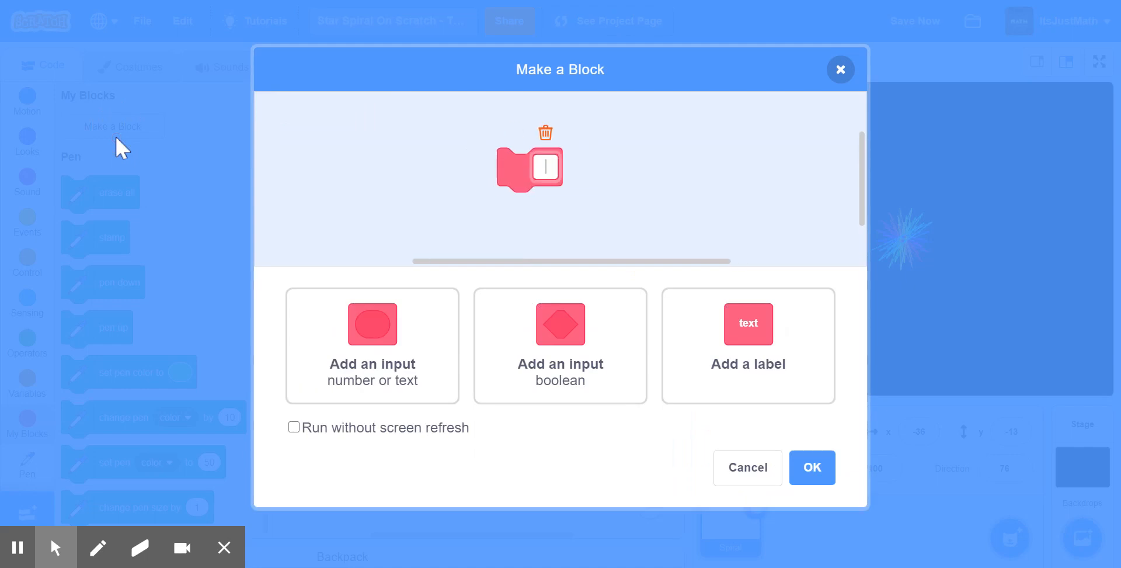
text(Render)
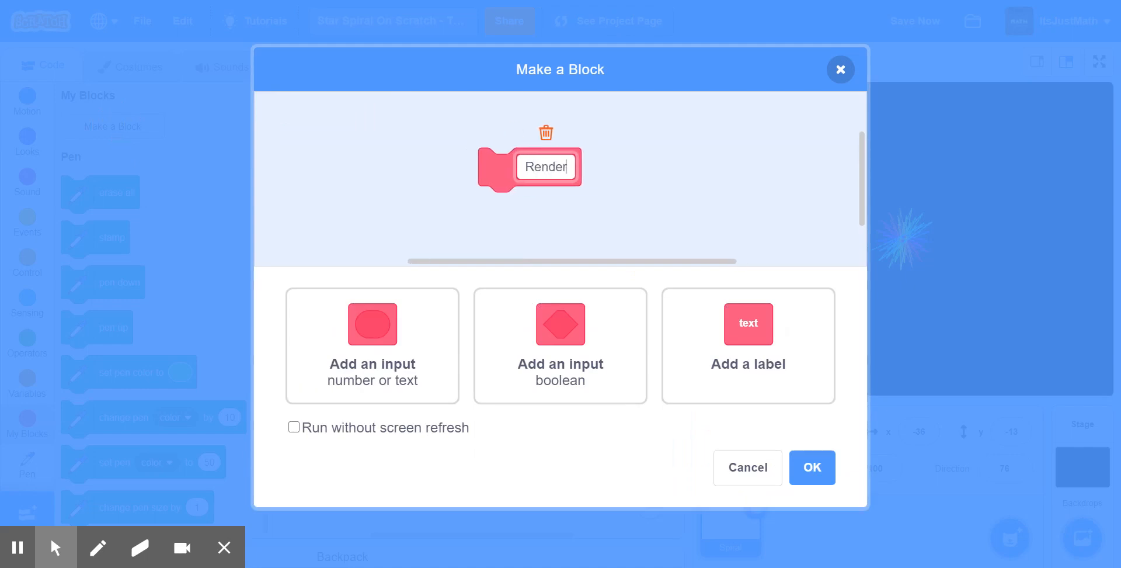
click(294, 427)
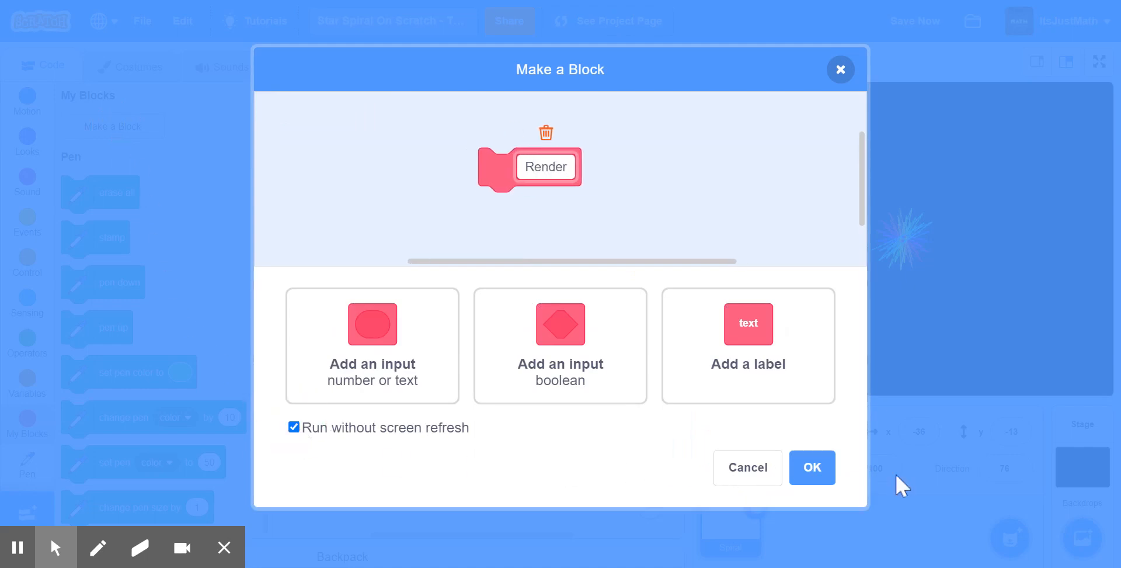
click(812, 466)
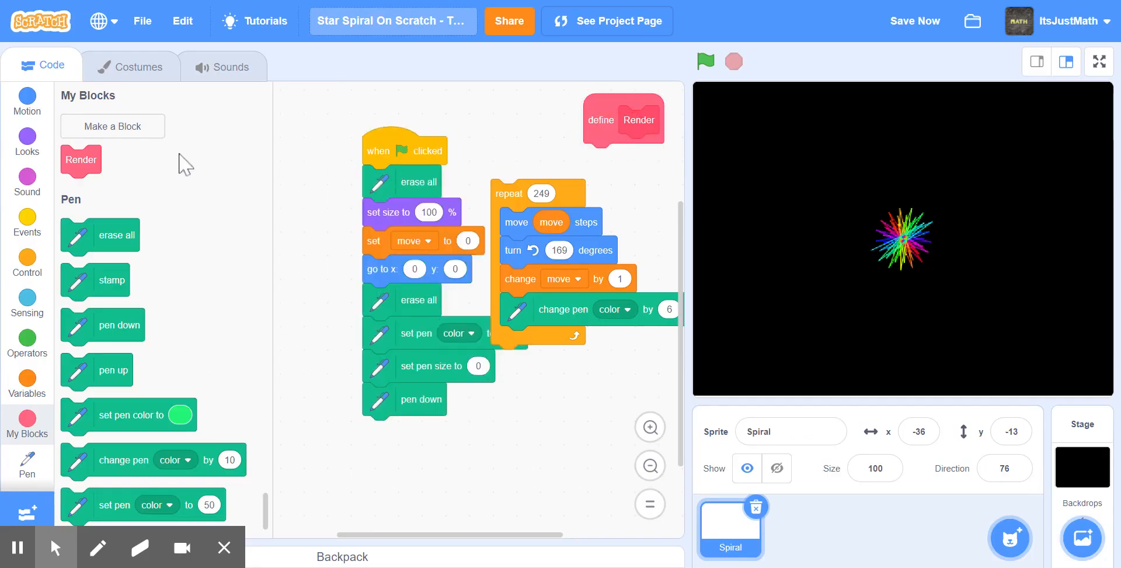
Remove define Render, reattach the repeat loop under pen down, and rerun the spiral
click(392, 437)
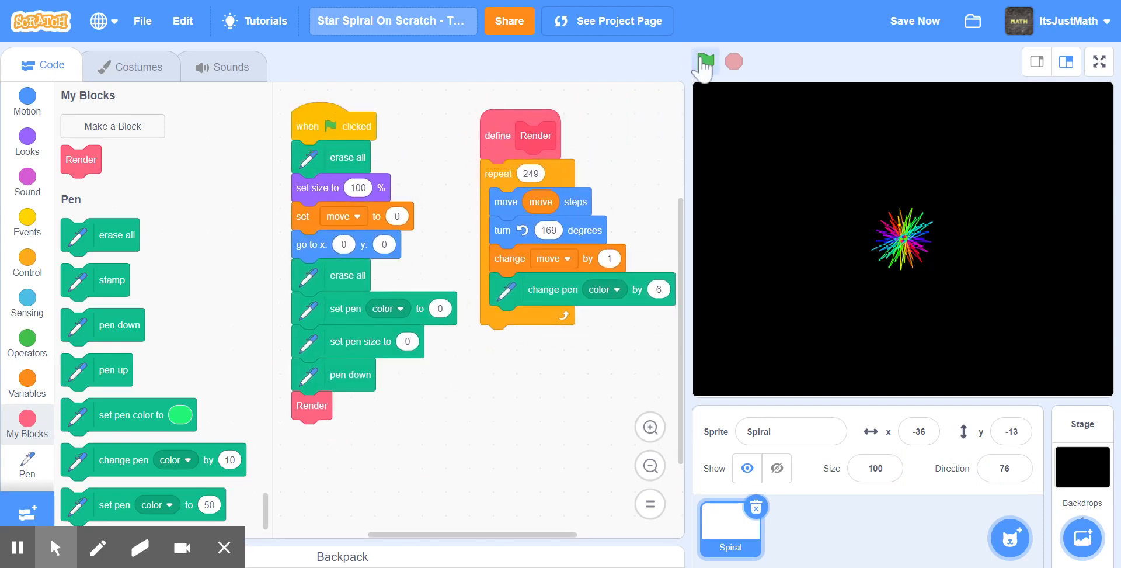
click(704, 61)
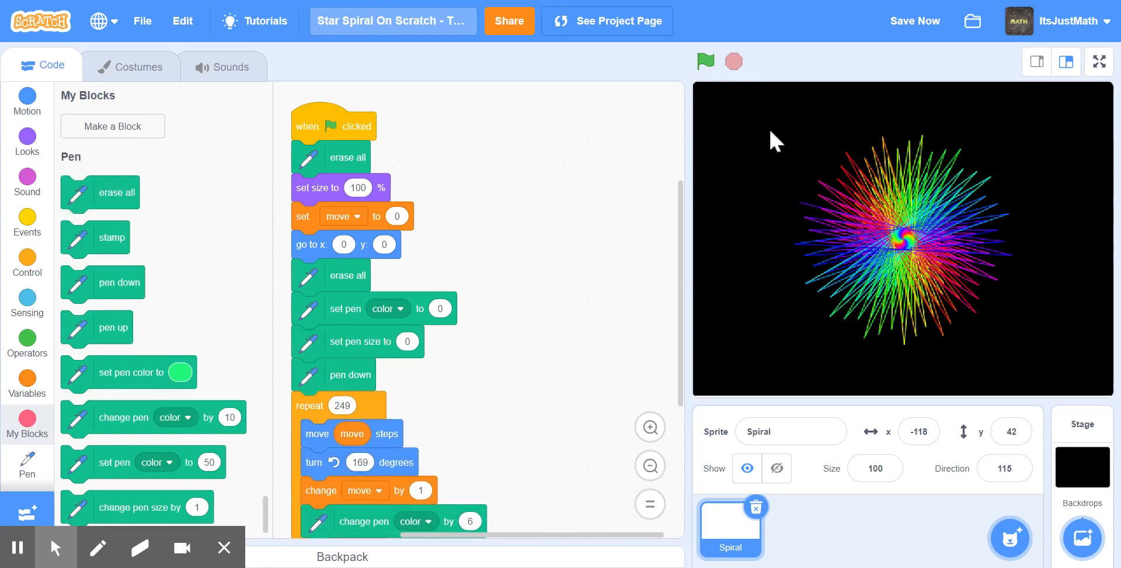
click(705, 61)
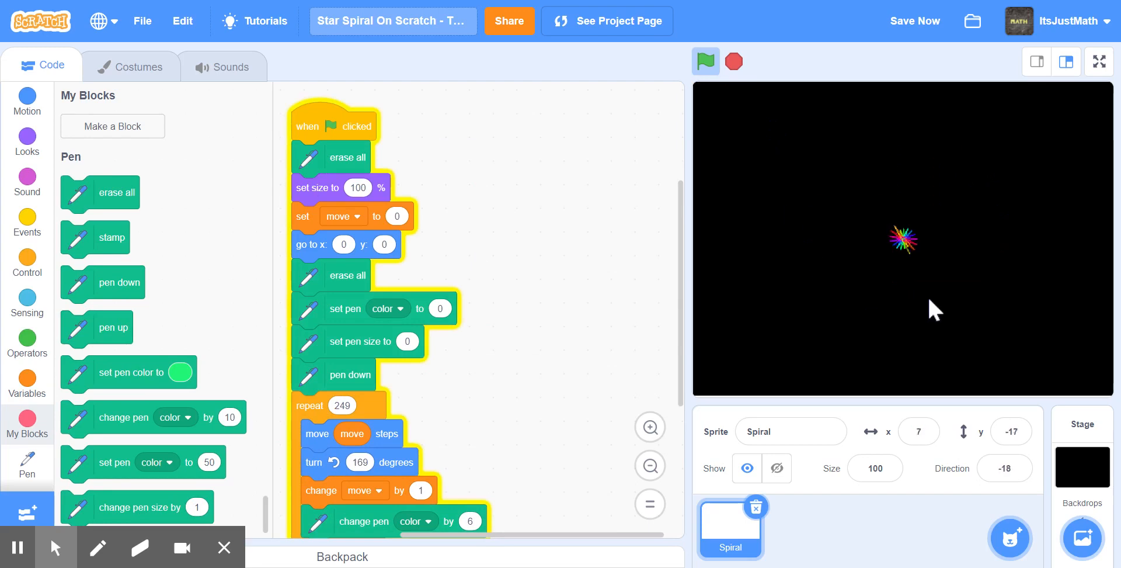
click(704, 61)
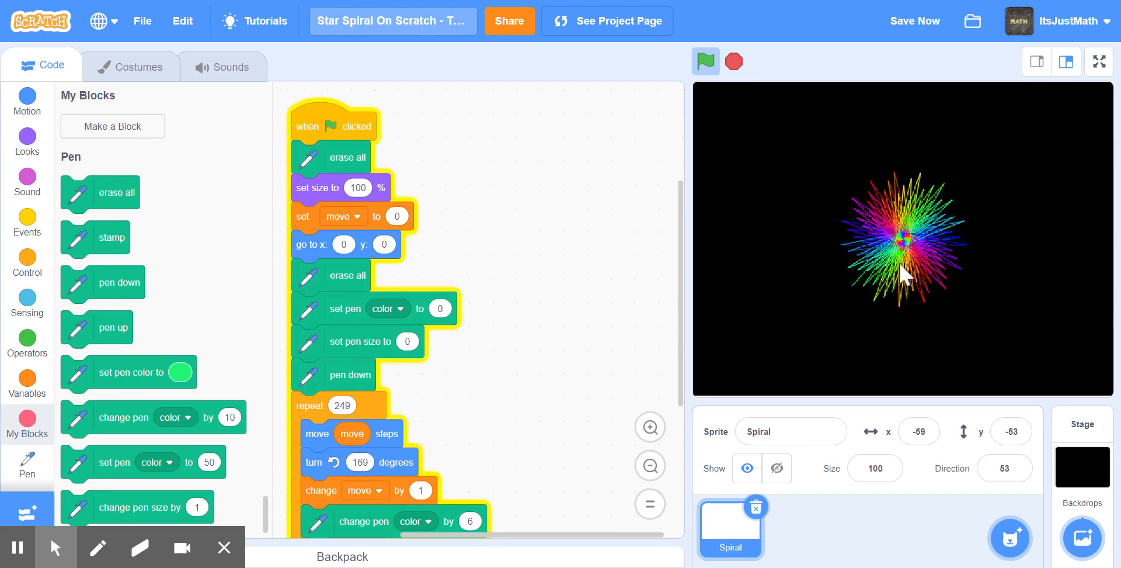
click(705, 61)
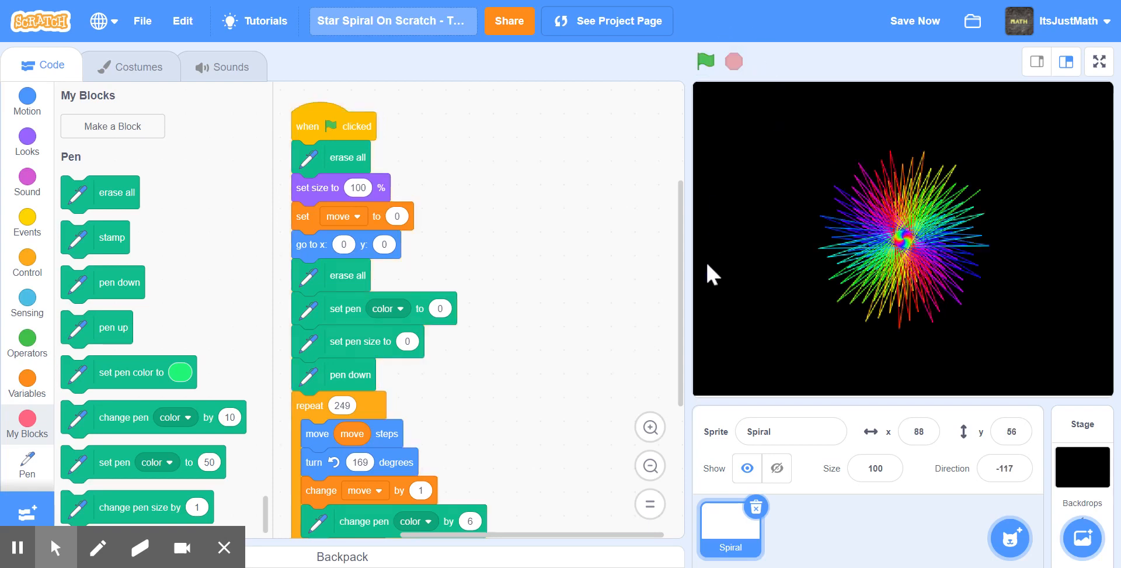